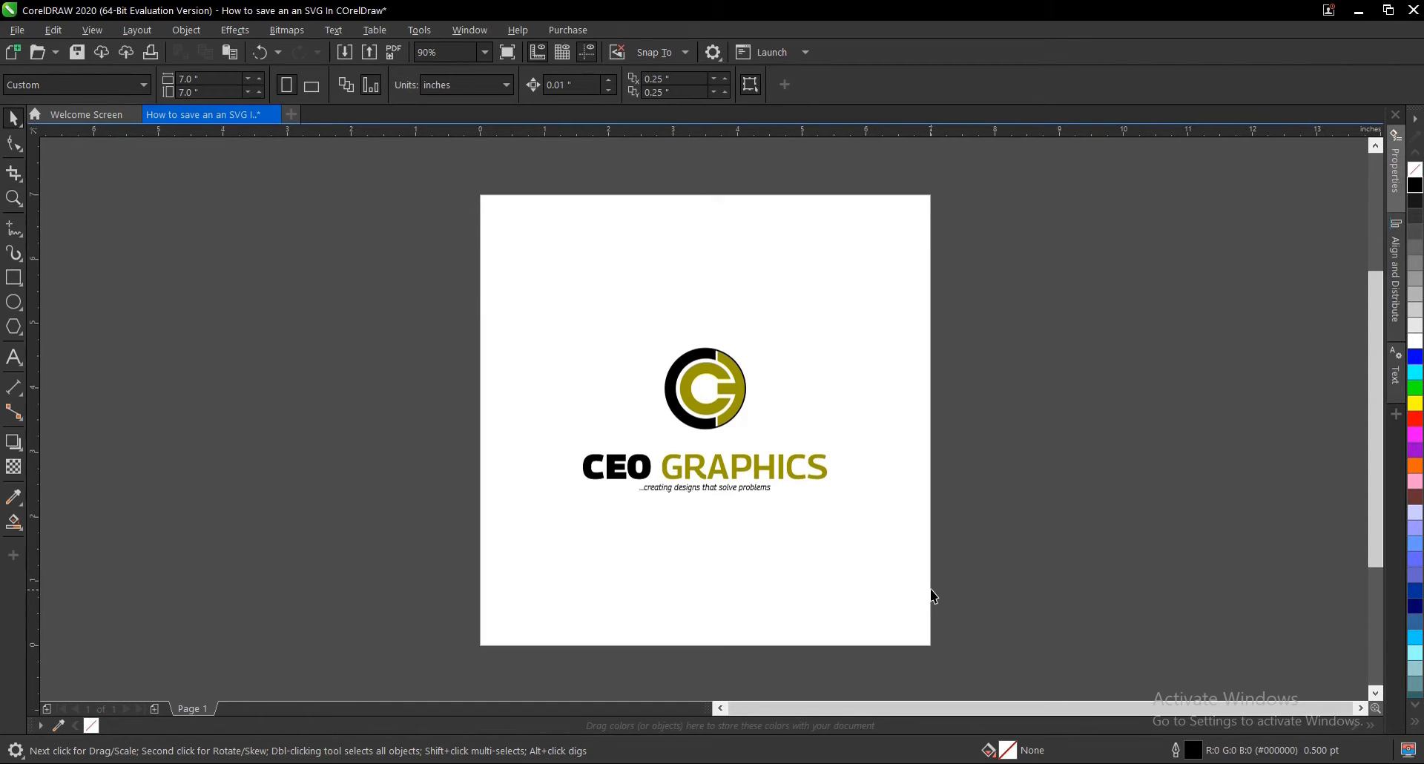
mouse_move(933, 592)
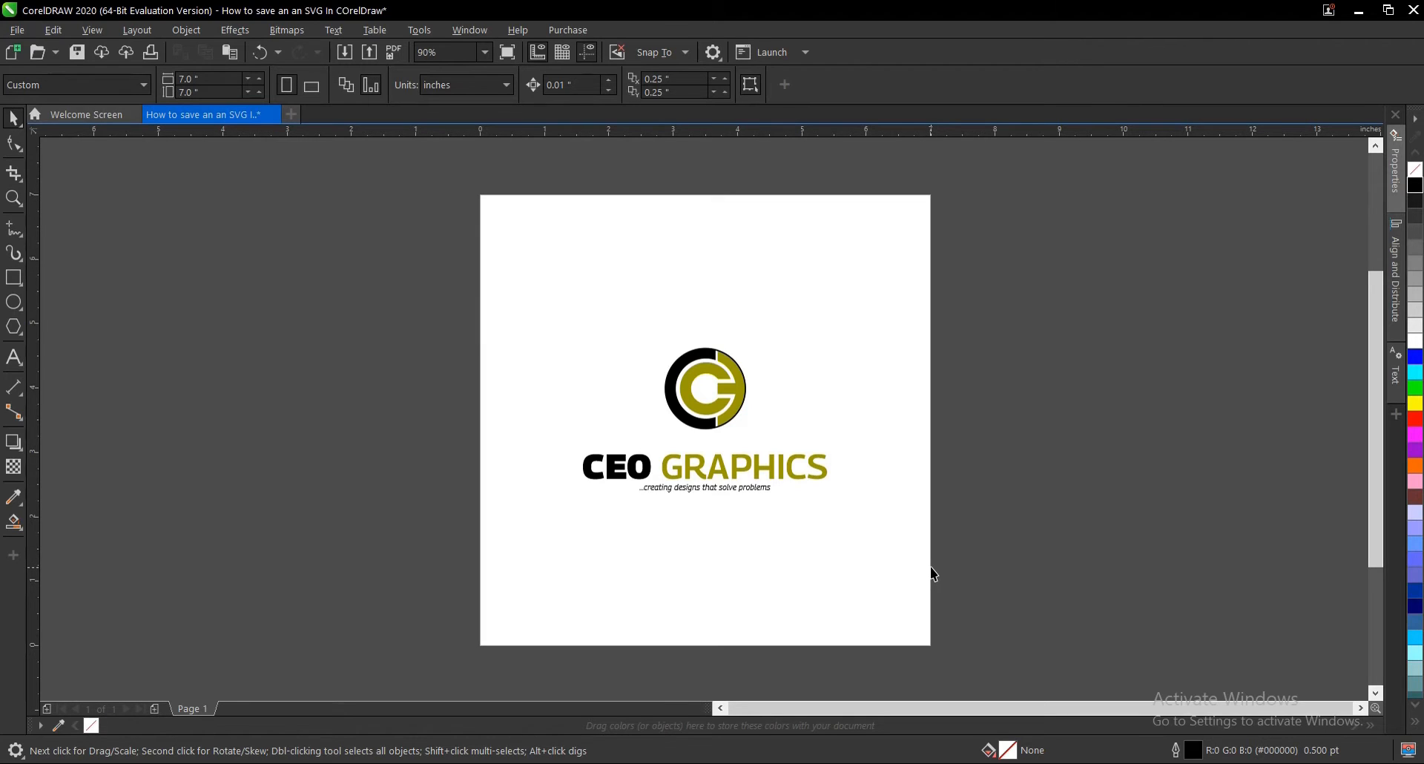
mouse_move(923, 549)
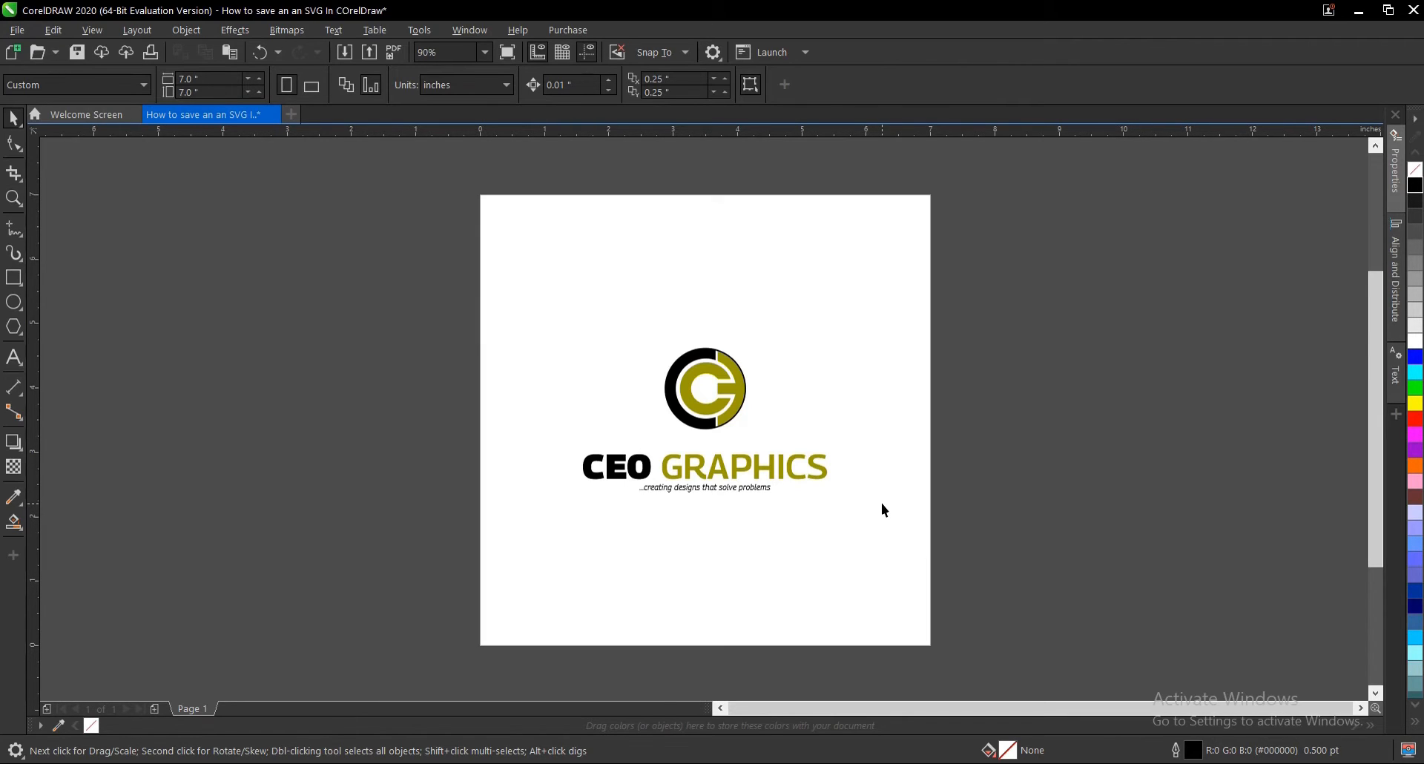
mouse_move(881, 511)
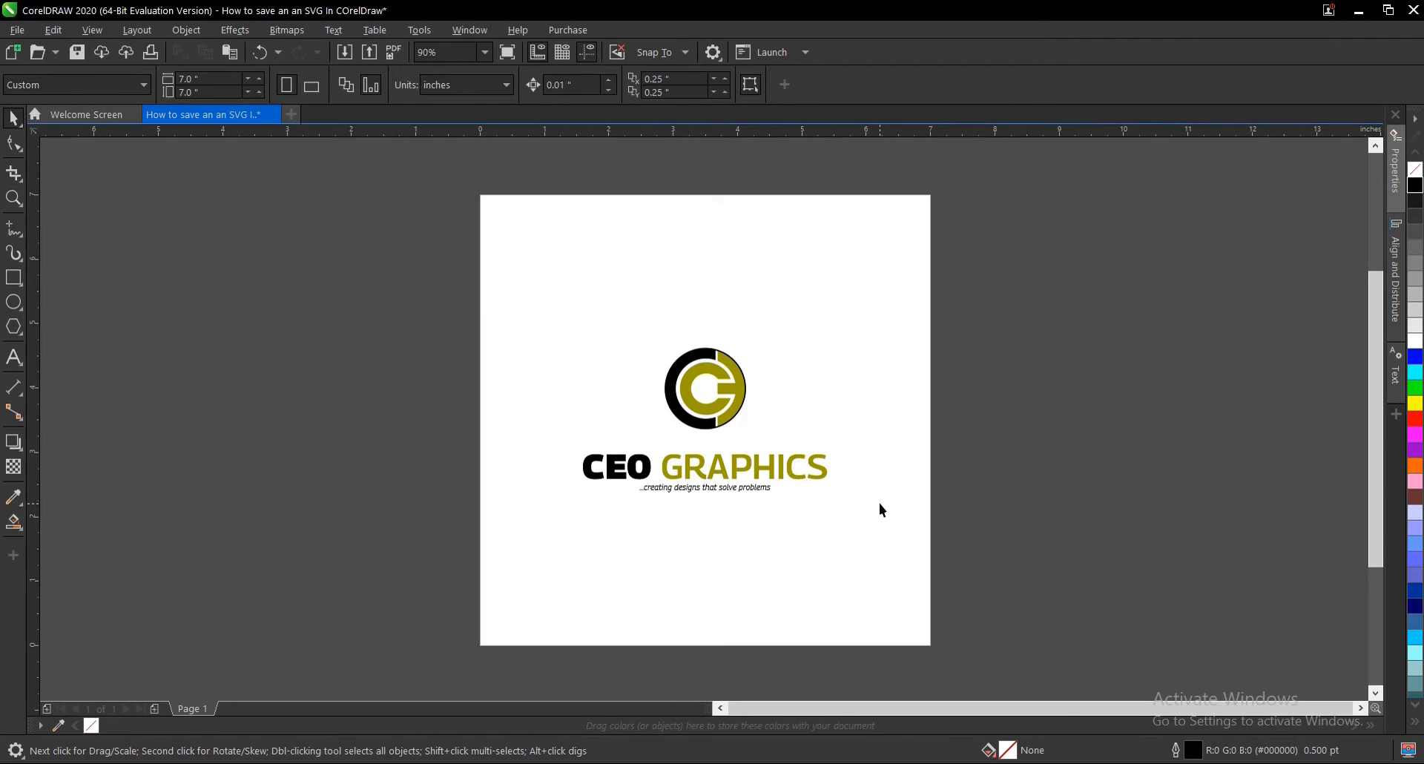
mouse_move(876, 507)
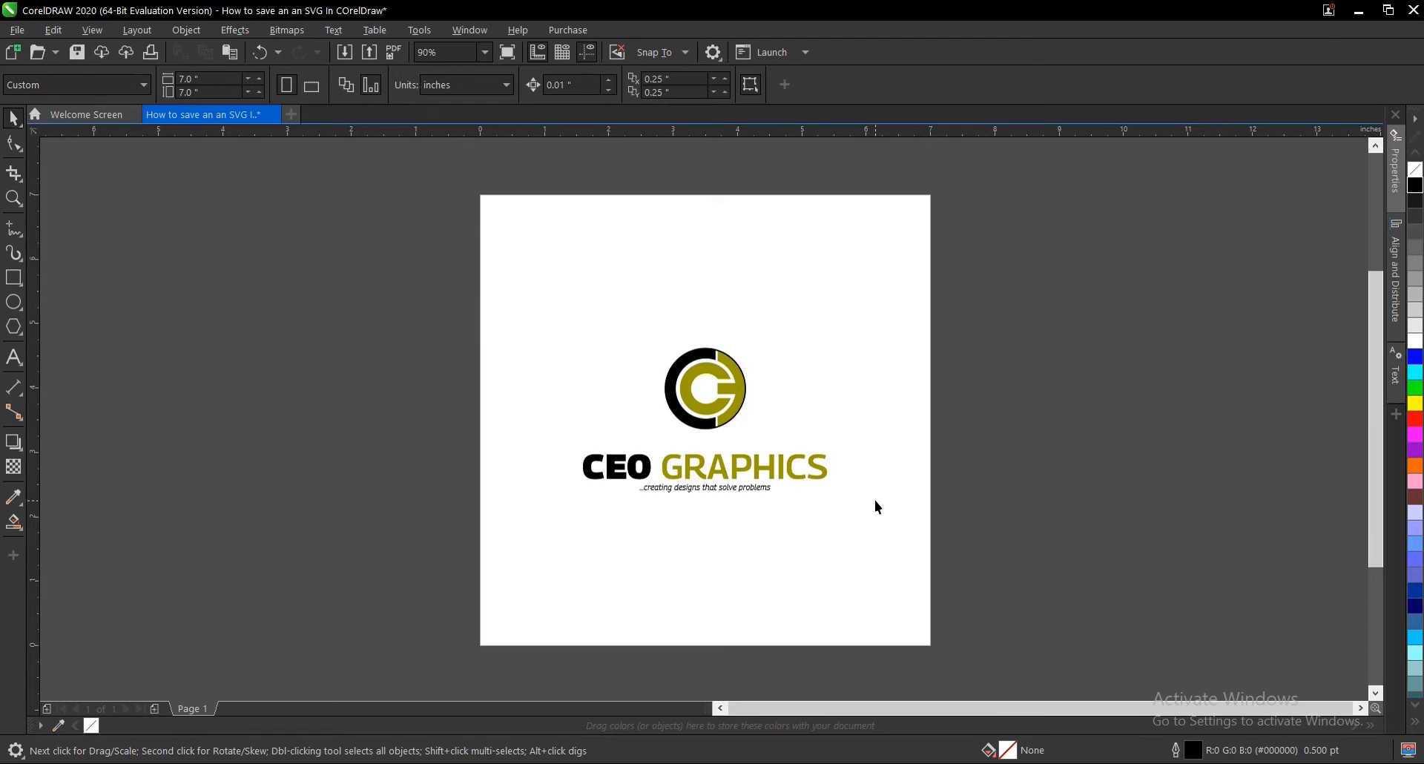
mouse_move(861, 307)
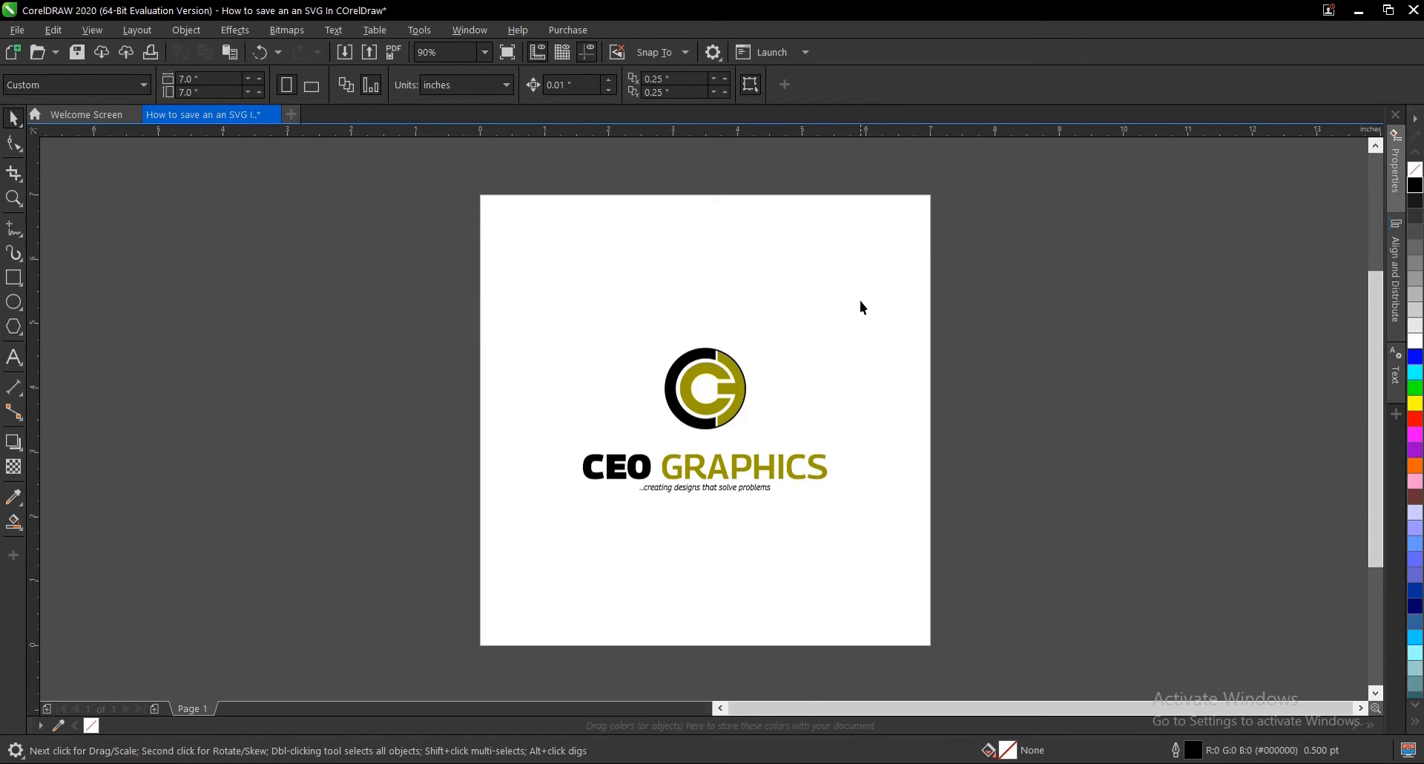
mouse_move(863, 304)
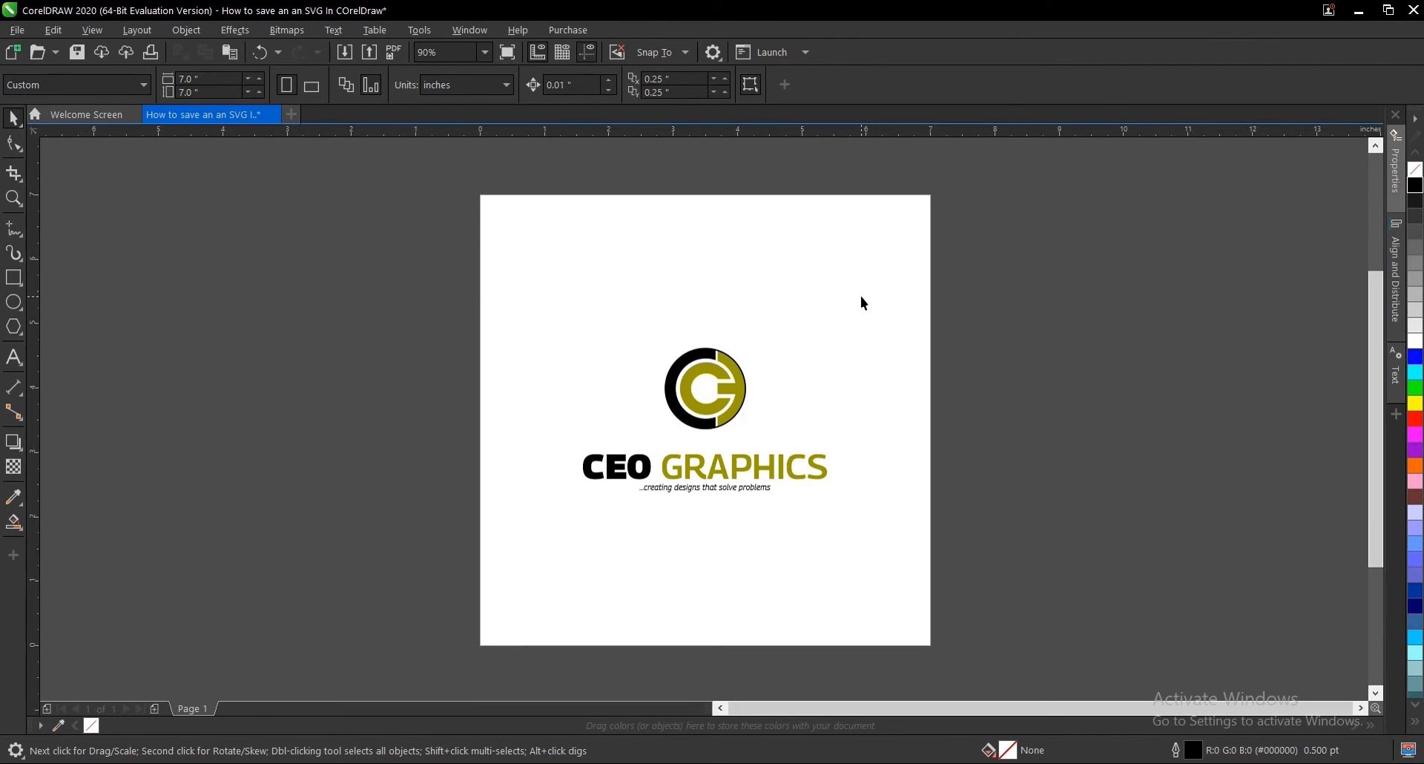
mouse_move(801, 334)
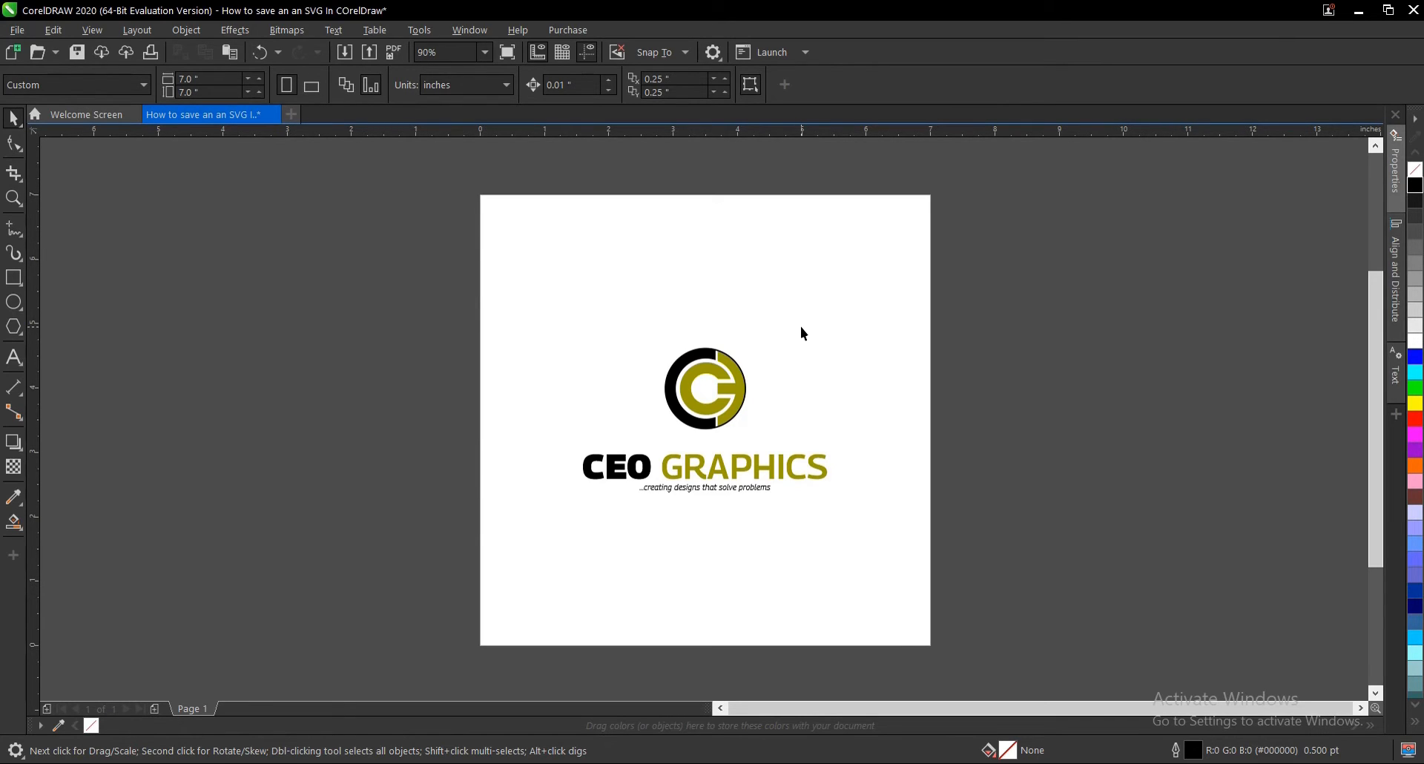
mouse_move(836, 333)
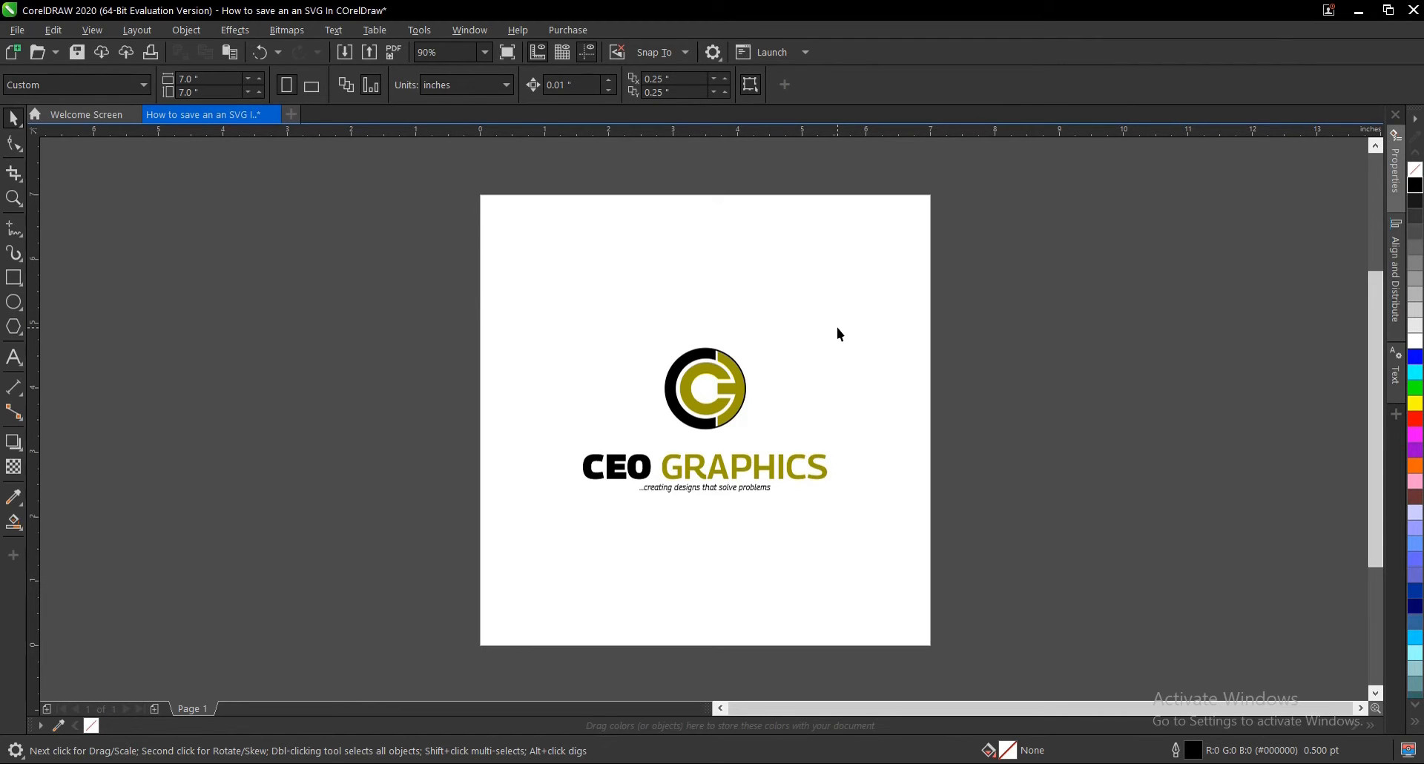
mouse_move(881, 332)
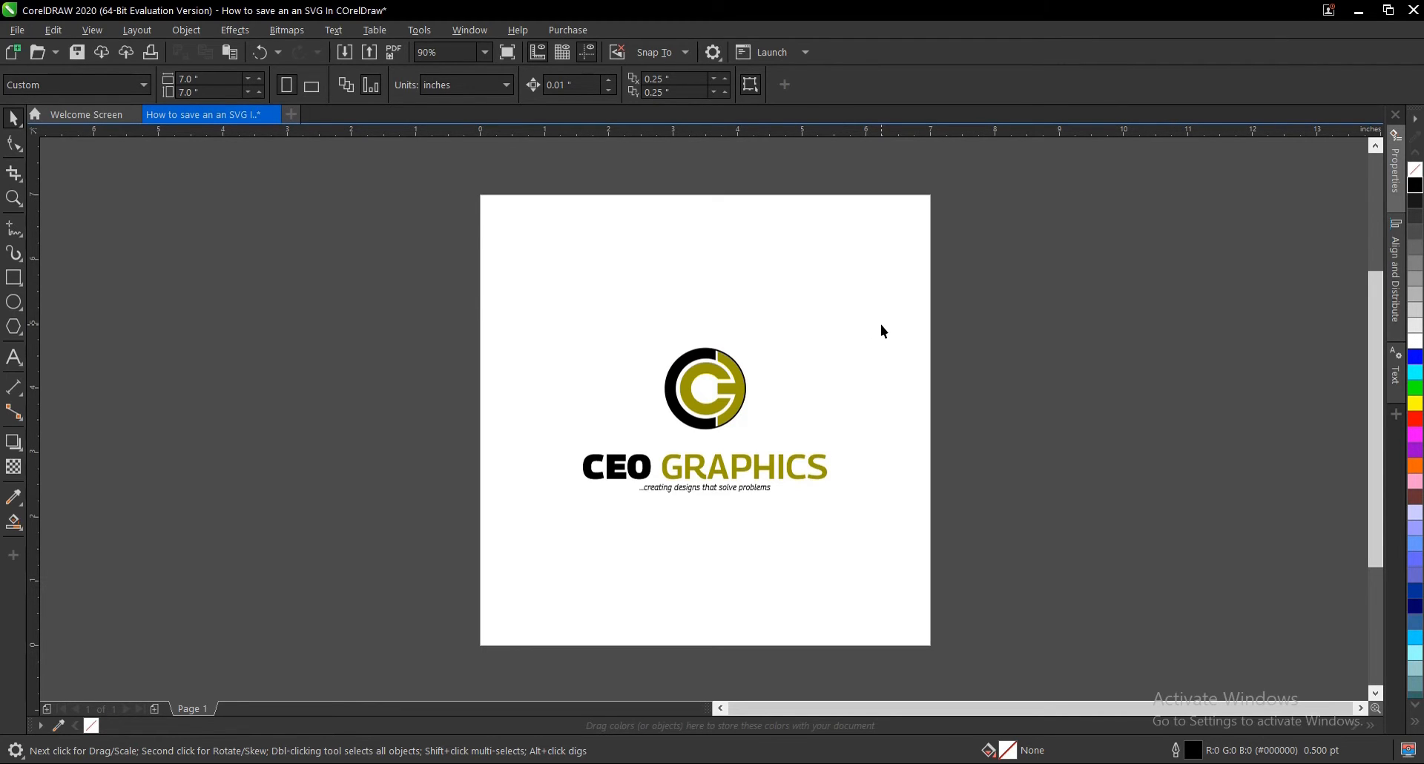
- Select the whole CEO Graphics logo and begin exporting it as SVG to Desktop\SVG SAMPLES
click(703, 387)
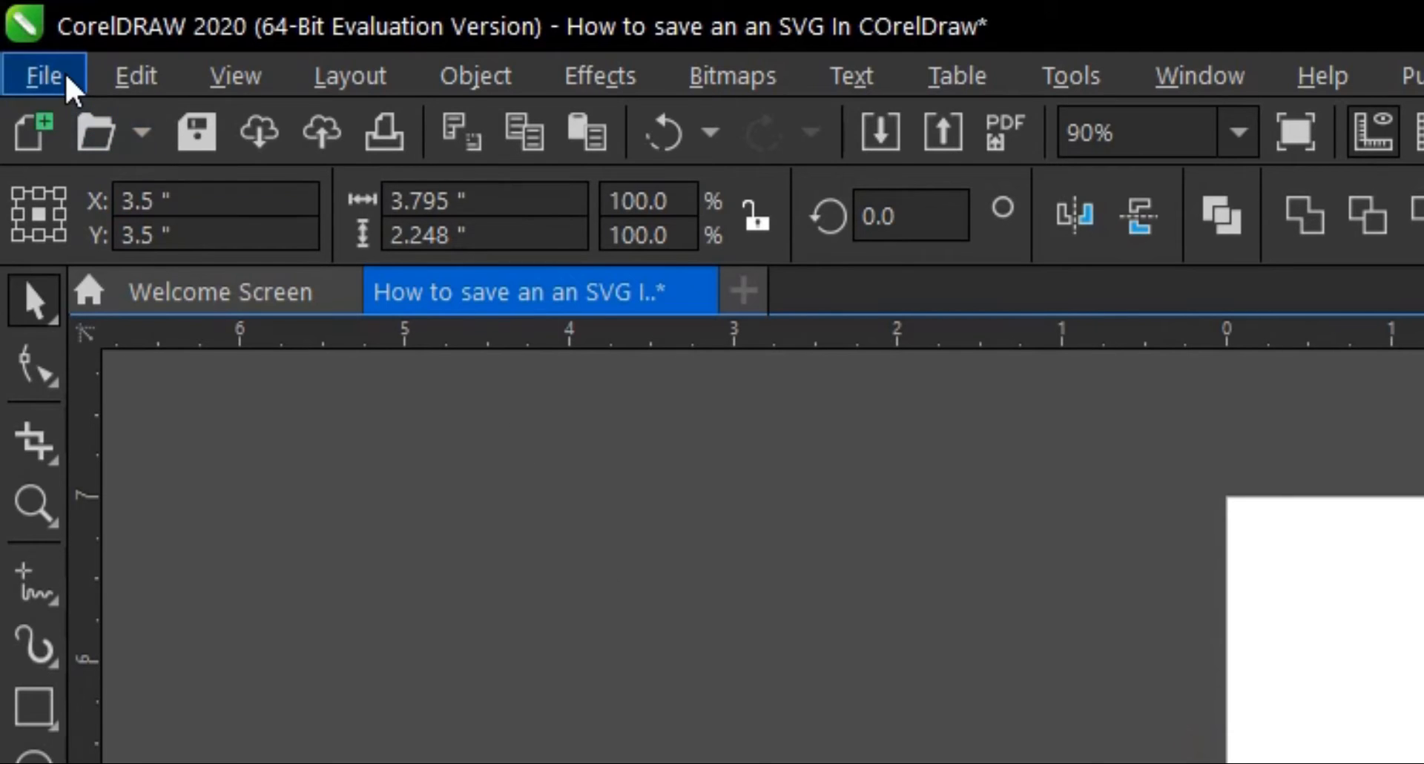
click(43, 76)
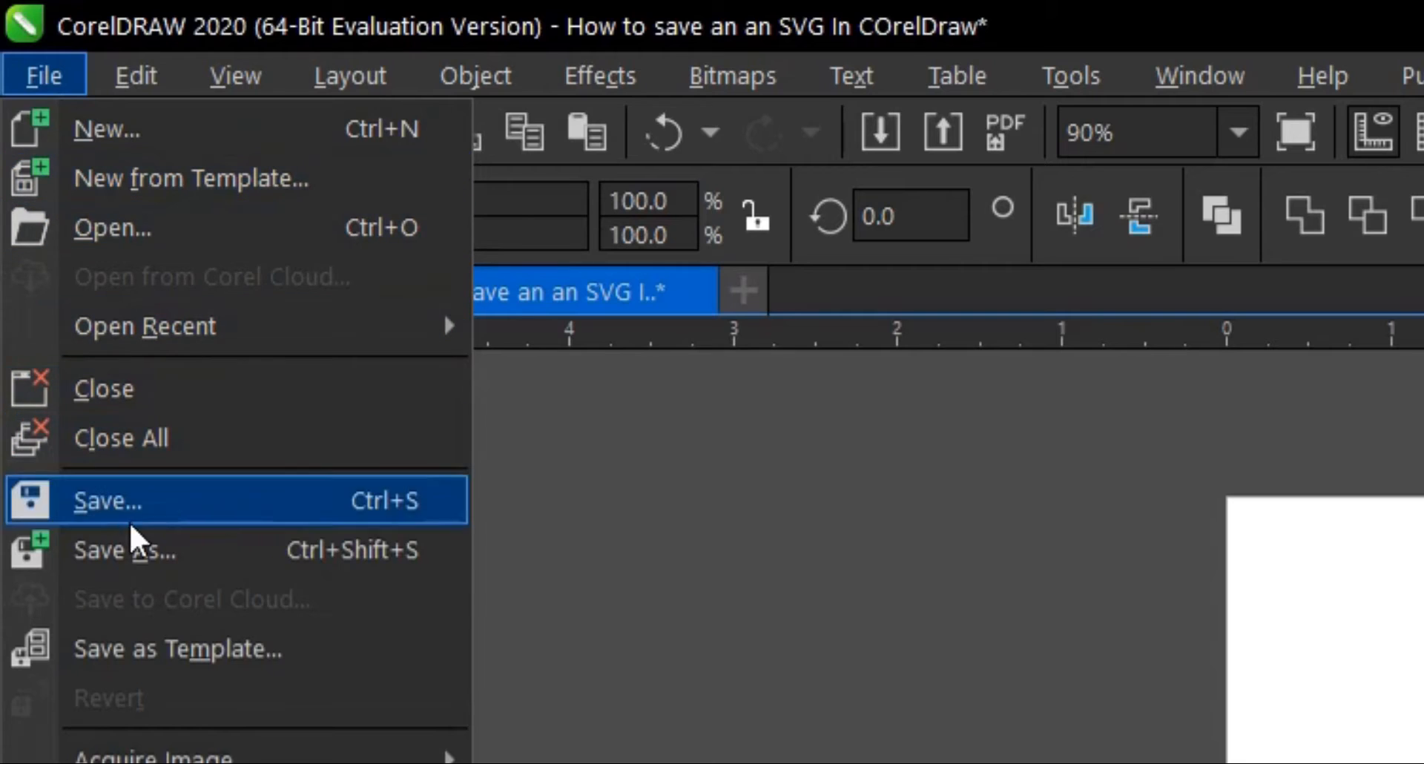
click(107, 499)
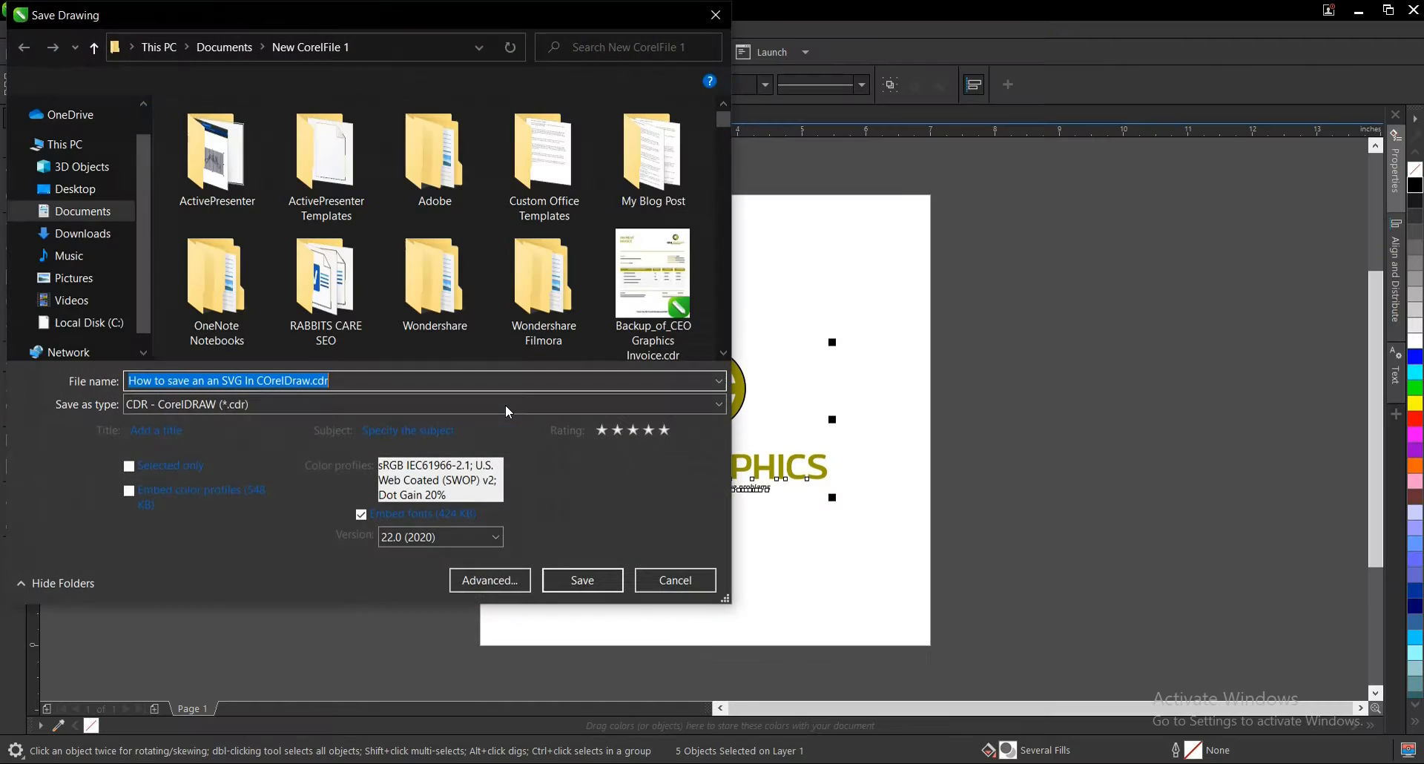
click(582, 580)
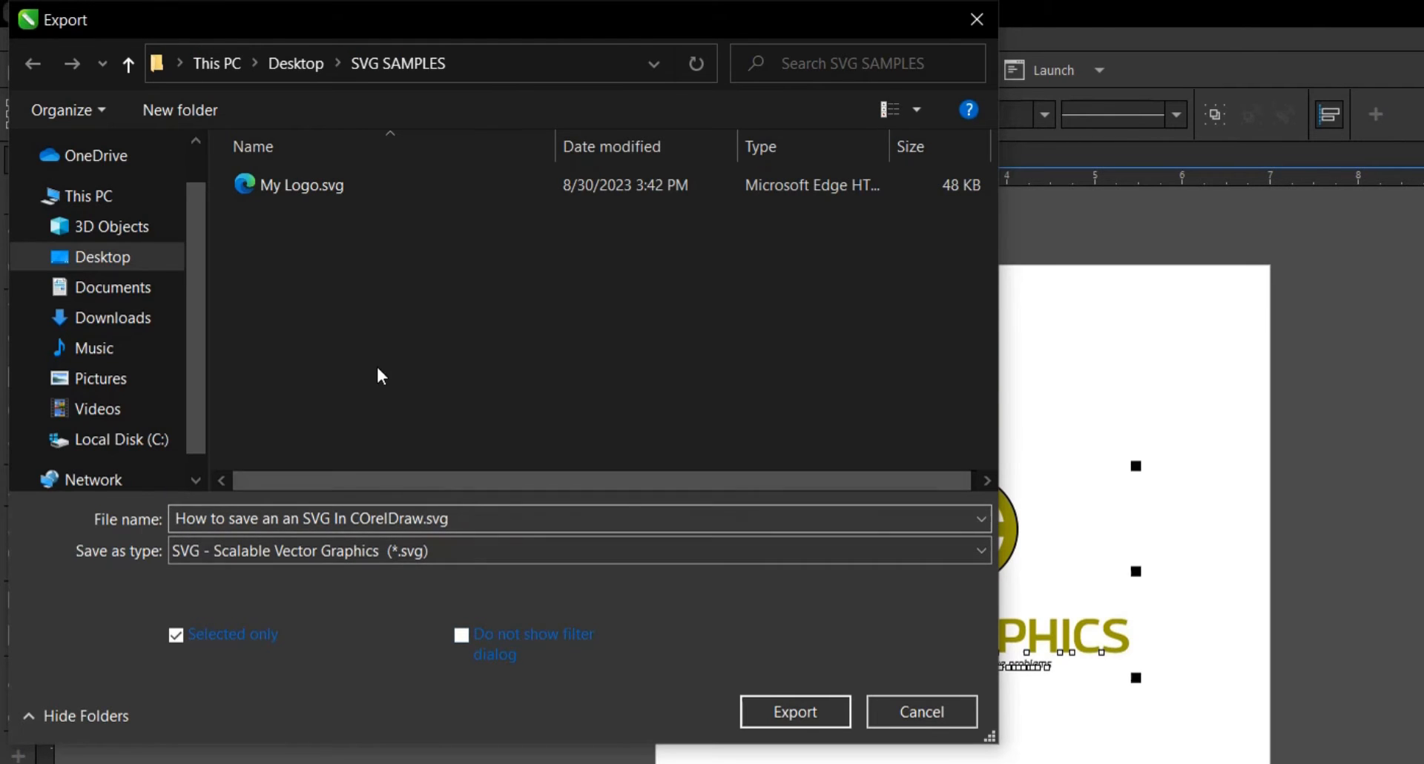
- Export into the SVG SAMPLES folder and keep the logo text exported As Text
click(177, 635)
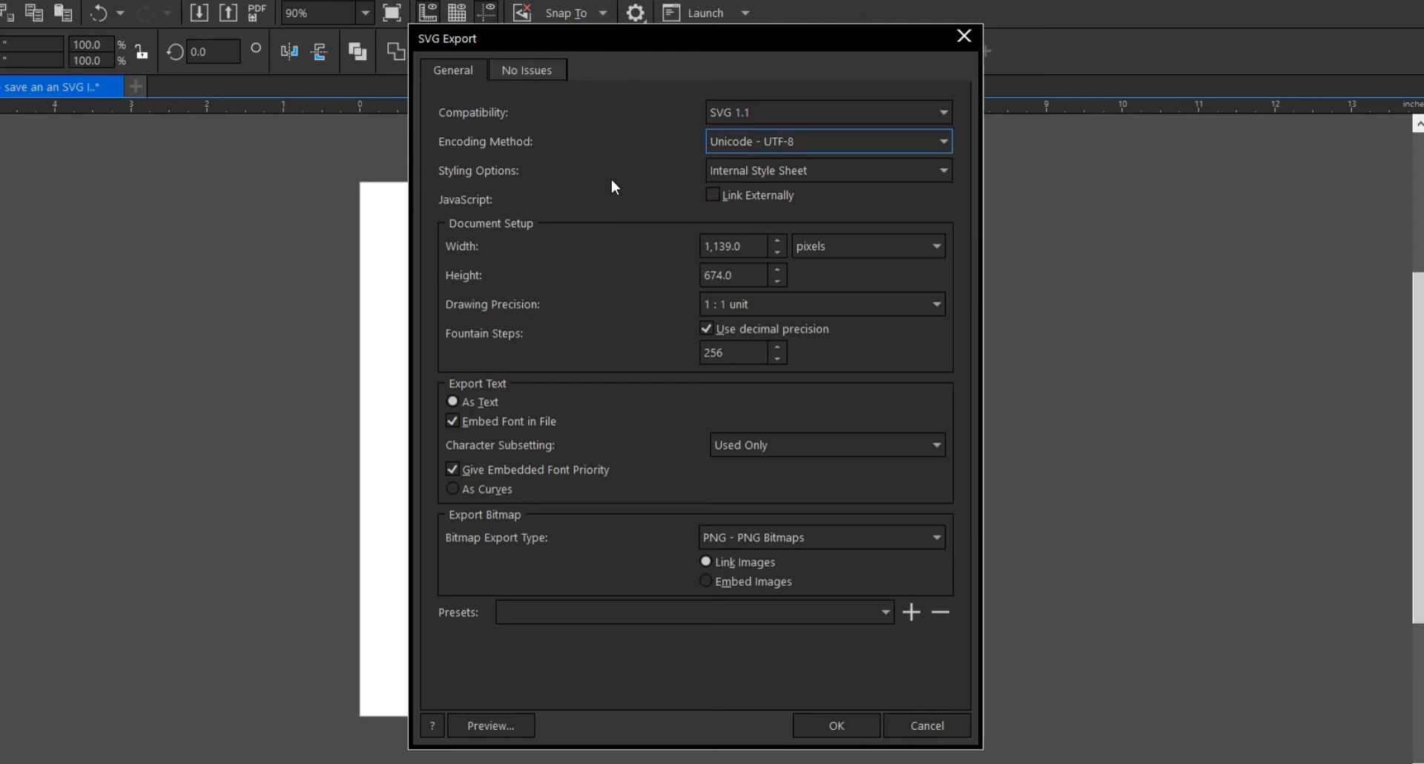
click(454, 402)
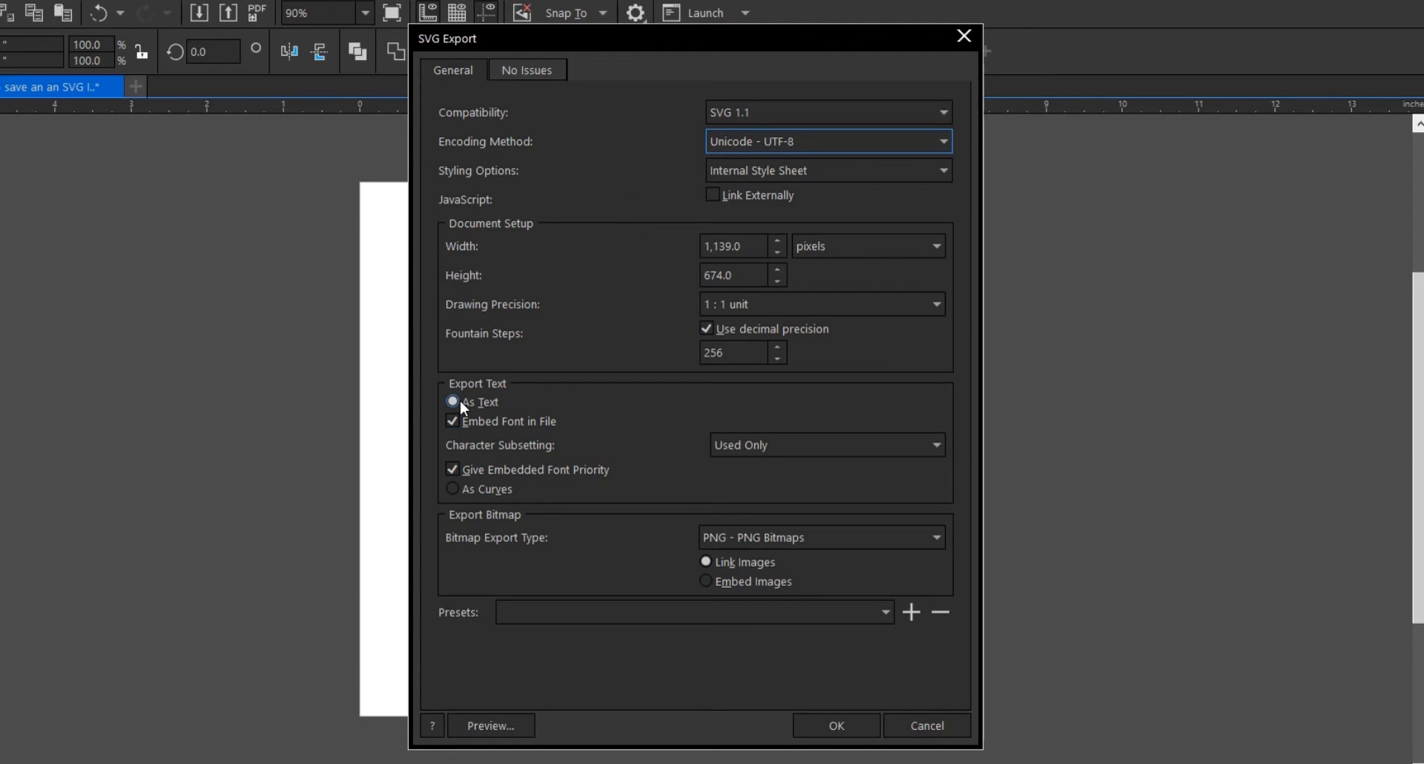
mouse_move(508, 402)
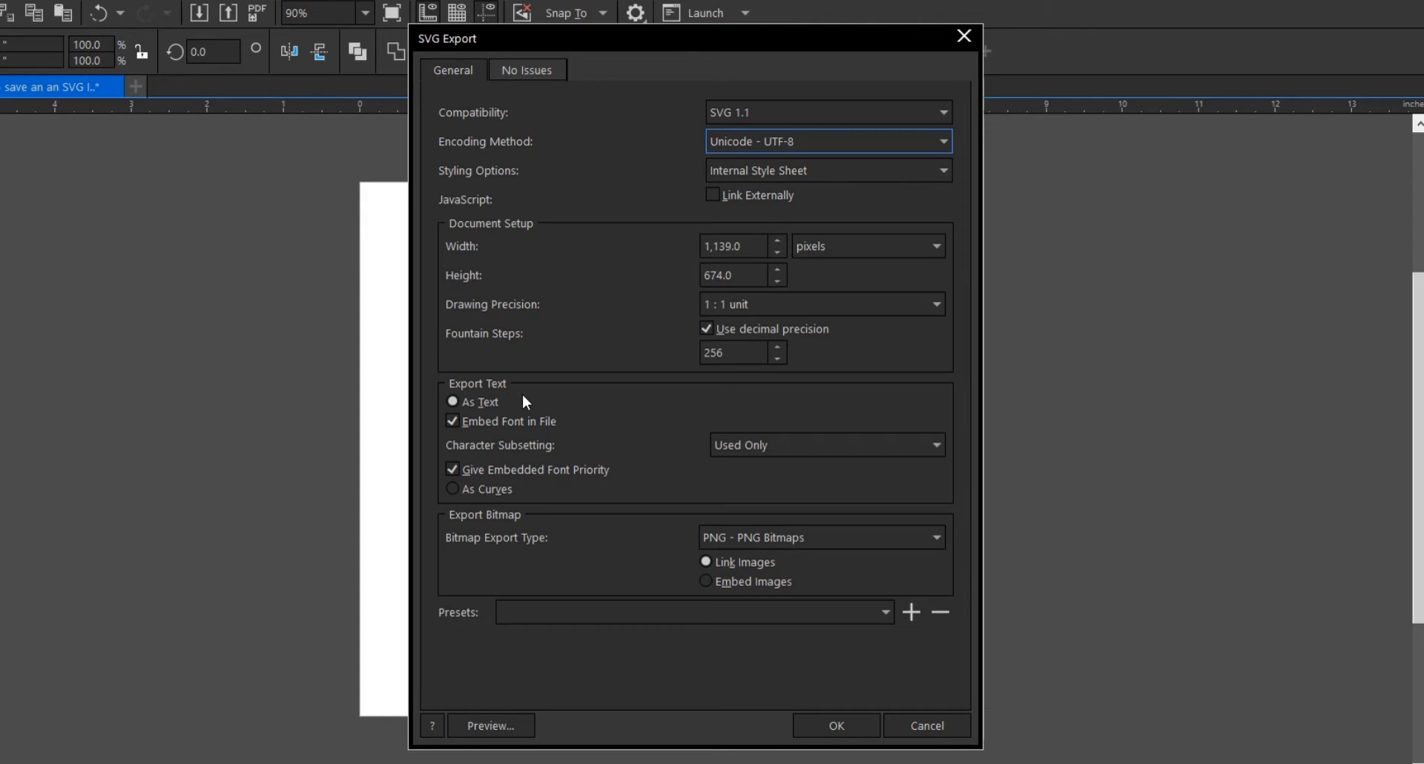
mouse_move(596, 528)
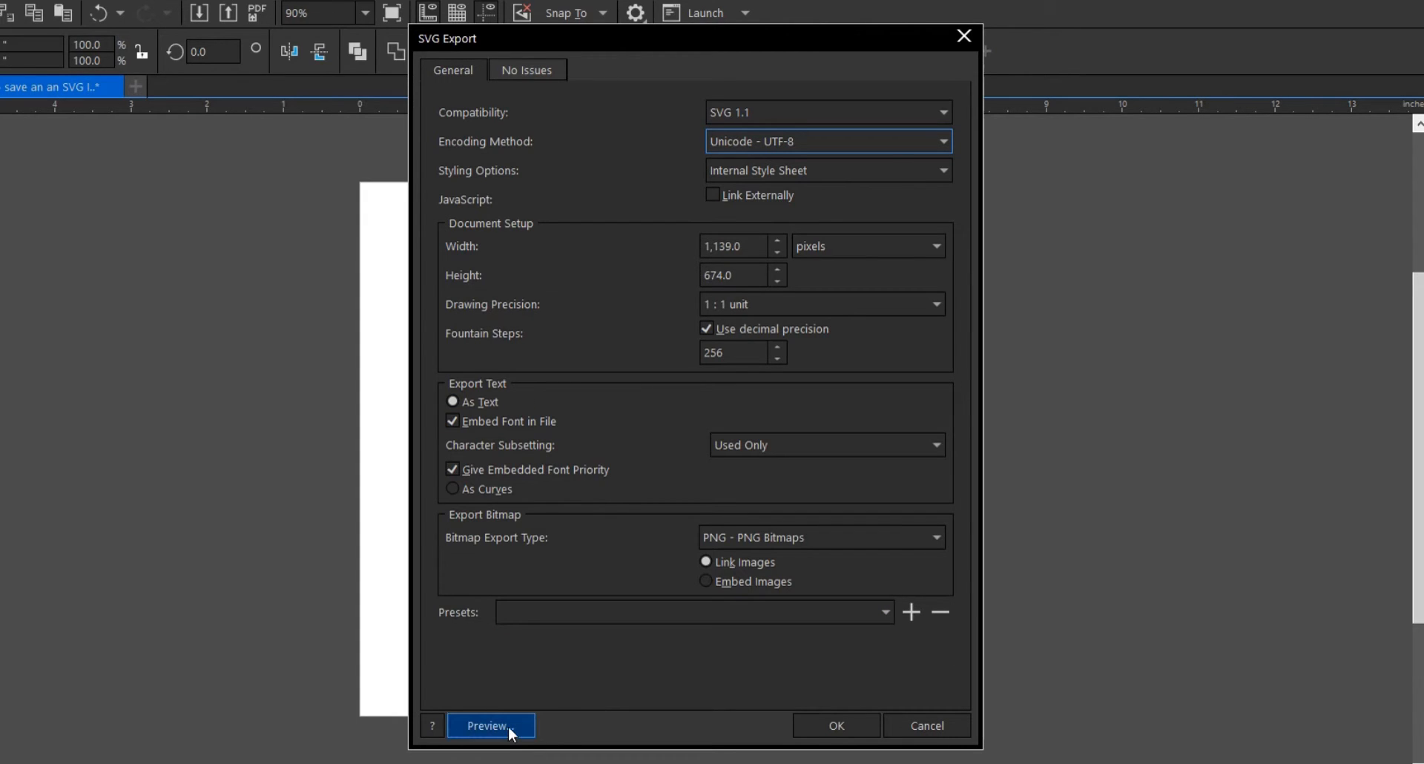
- Preview the SVG output in Microsoft Edge from the SVG Export dialog
click(488, 726)
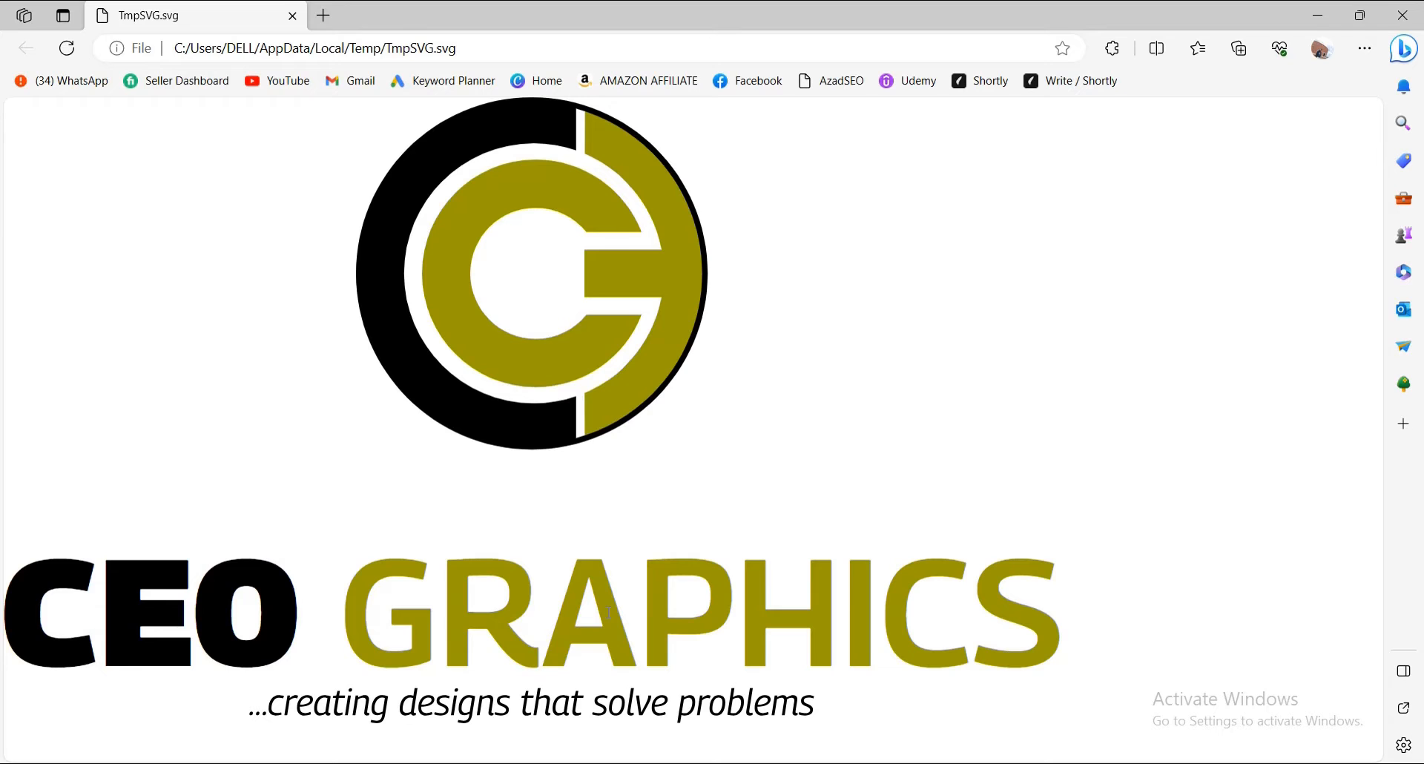
mouse_move(940, 414)
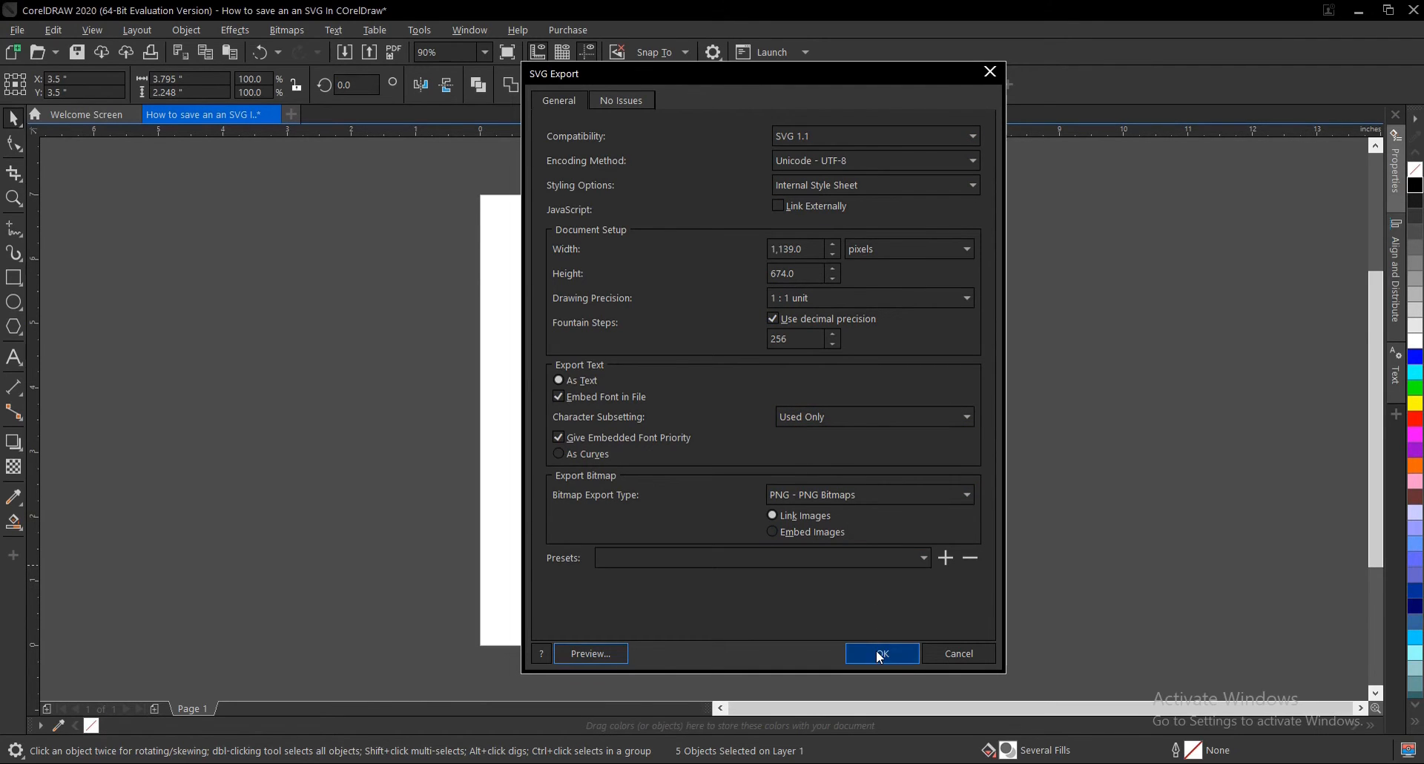
- Confirm the SVG export settings with OK to write the file
click(880, 653)
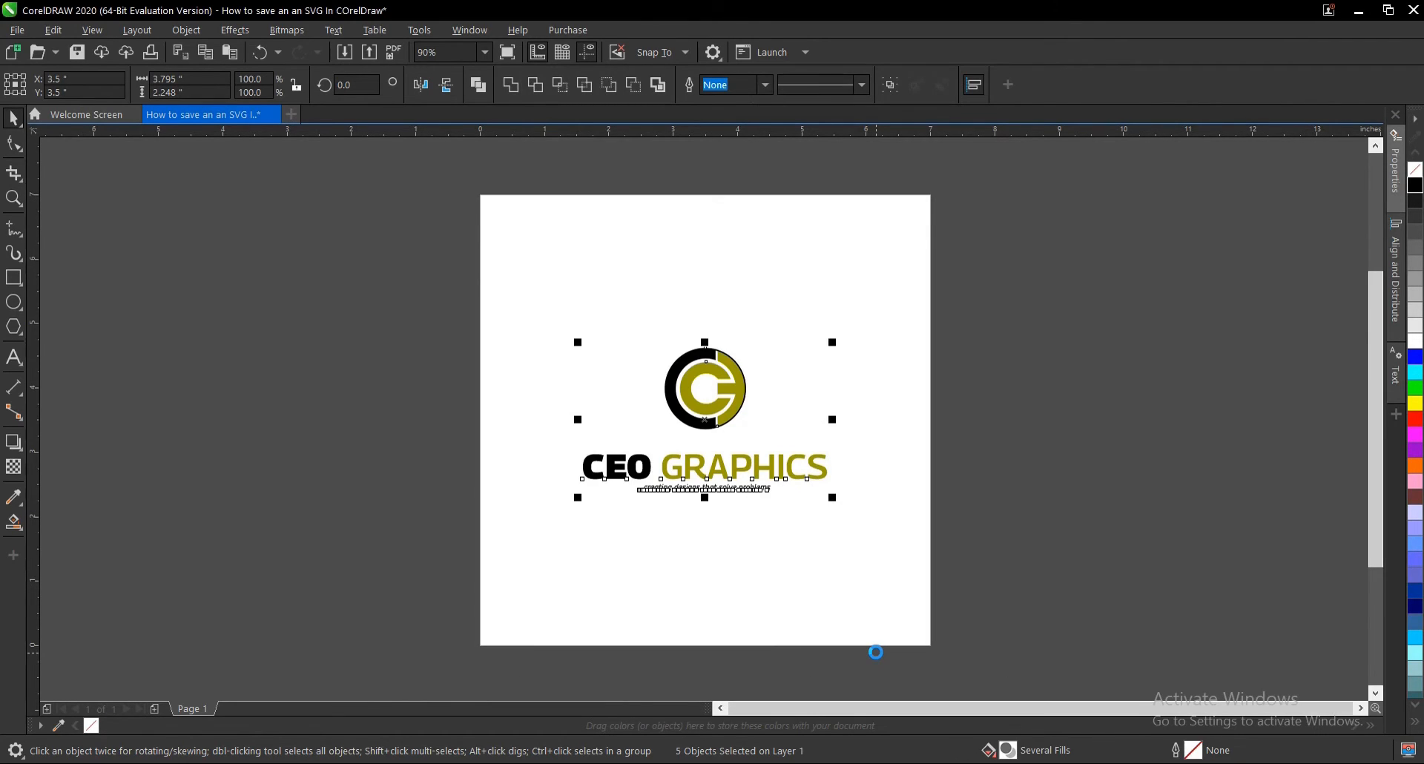
mouse_move(826, 604)
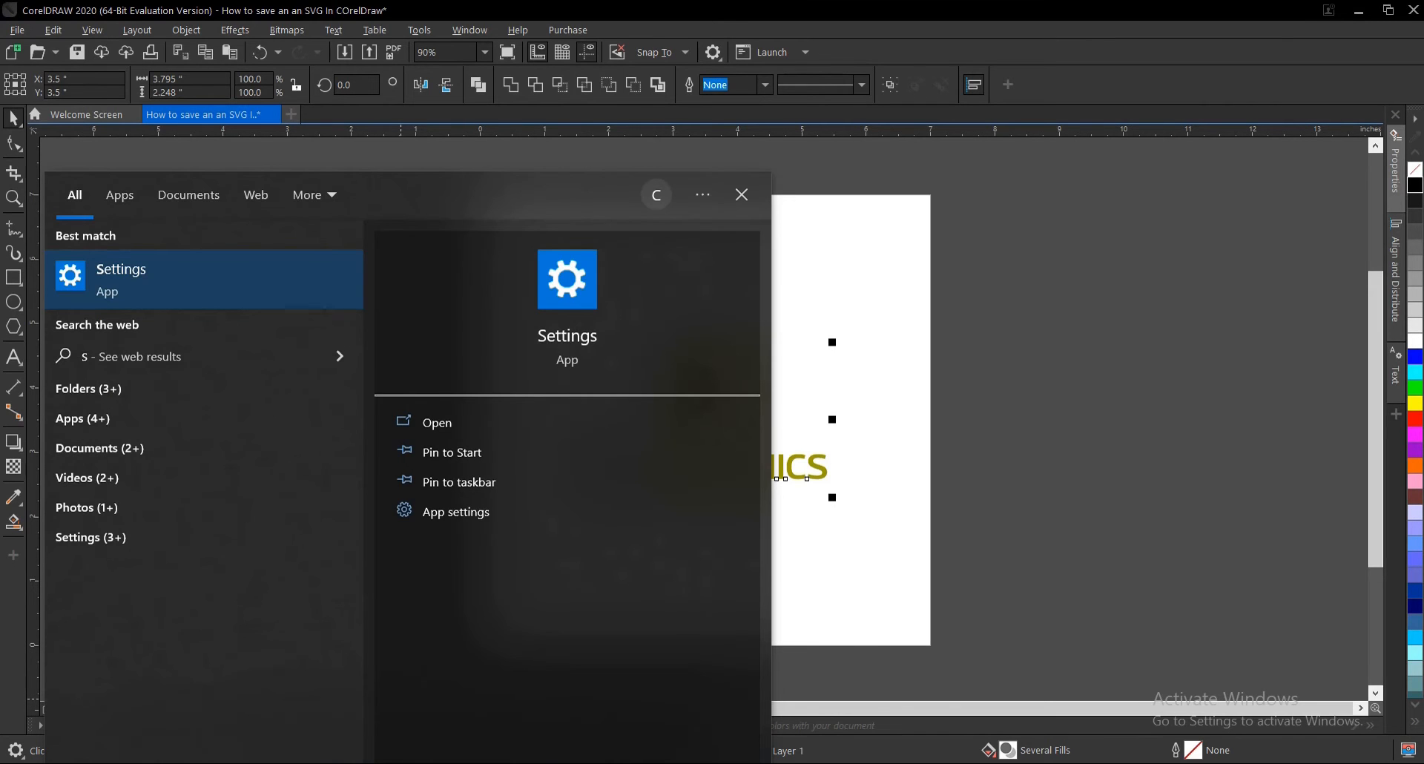
- Search 'svg', view SVG SAMPLES as extra large icons and pick the new 47.0 KB SVG
text(svg)
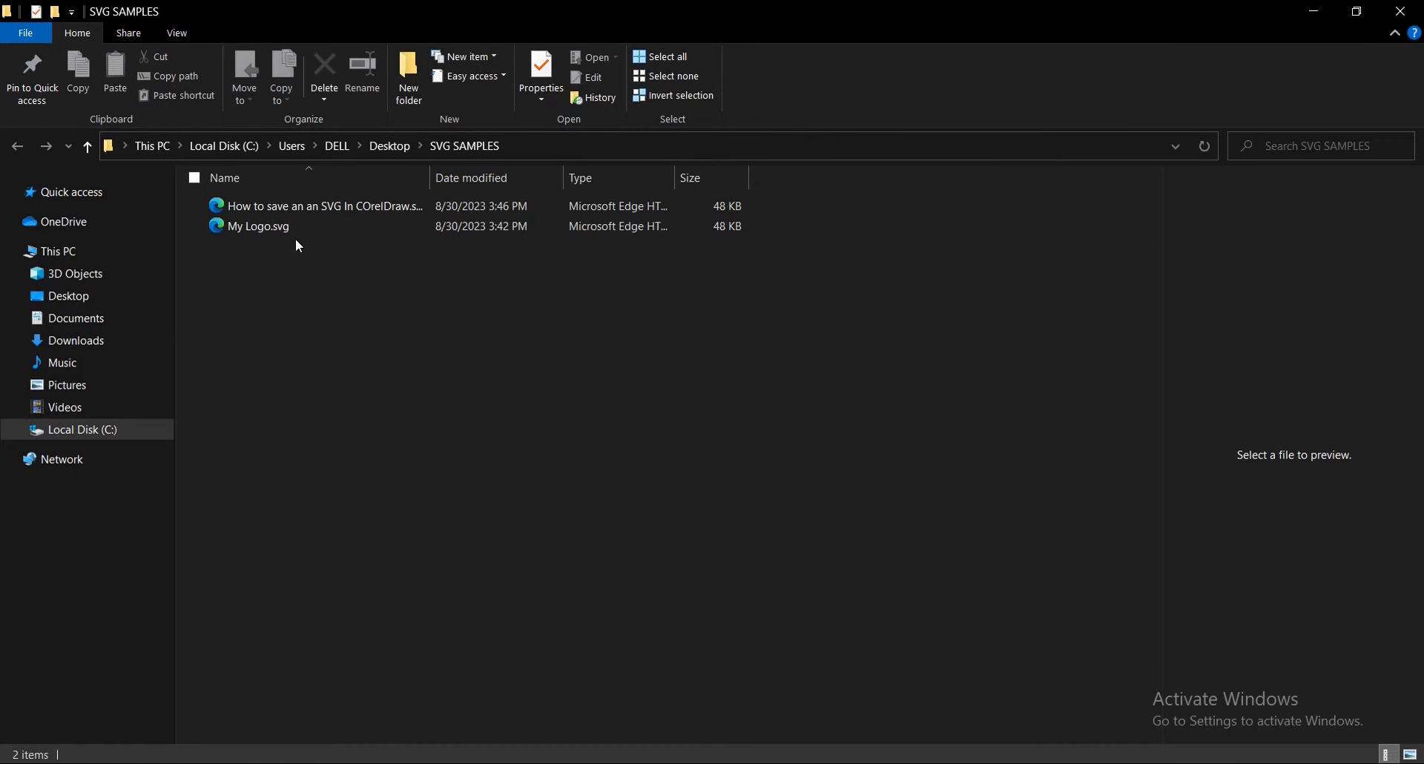
mouse_move(317, 207)
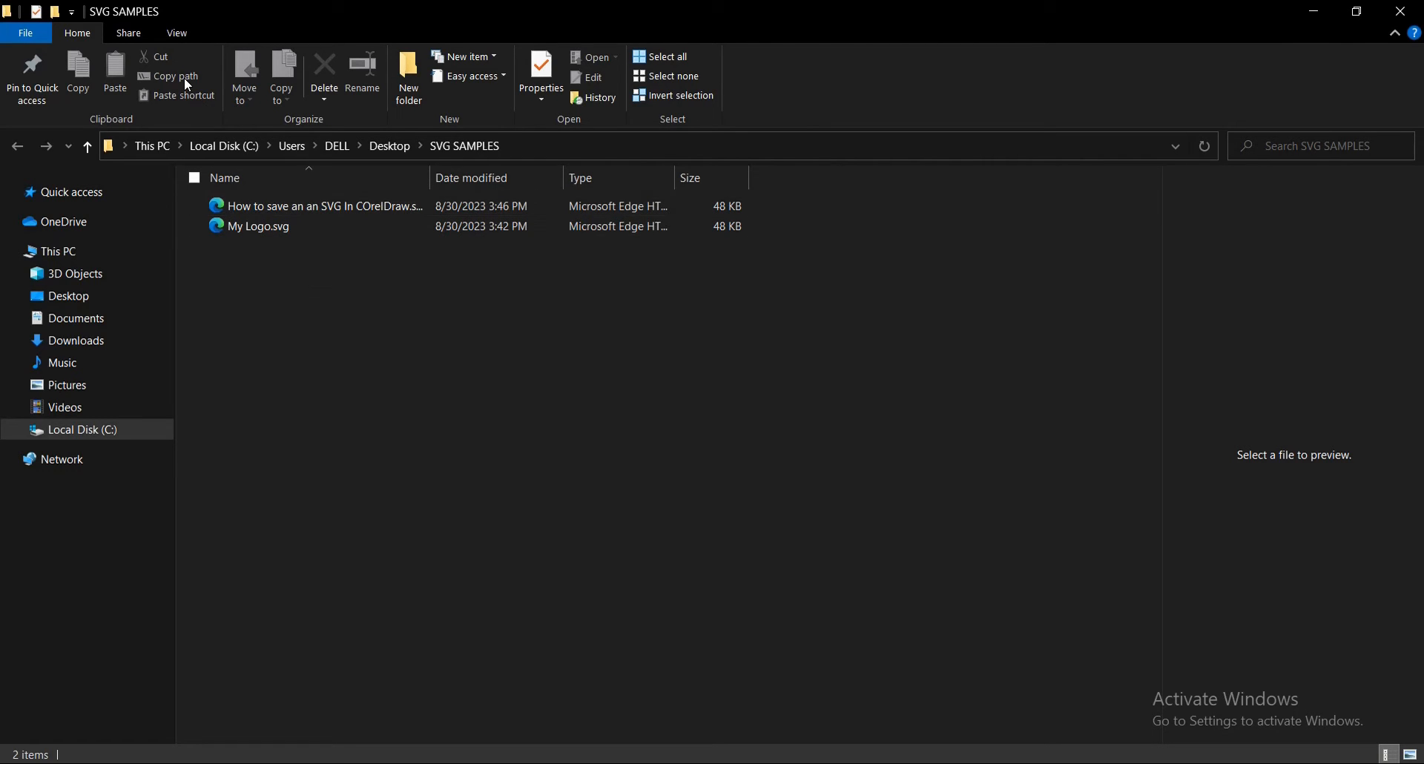
click(177, 34)
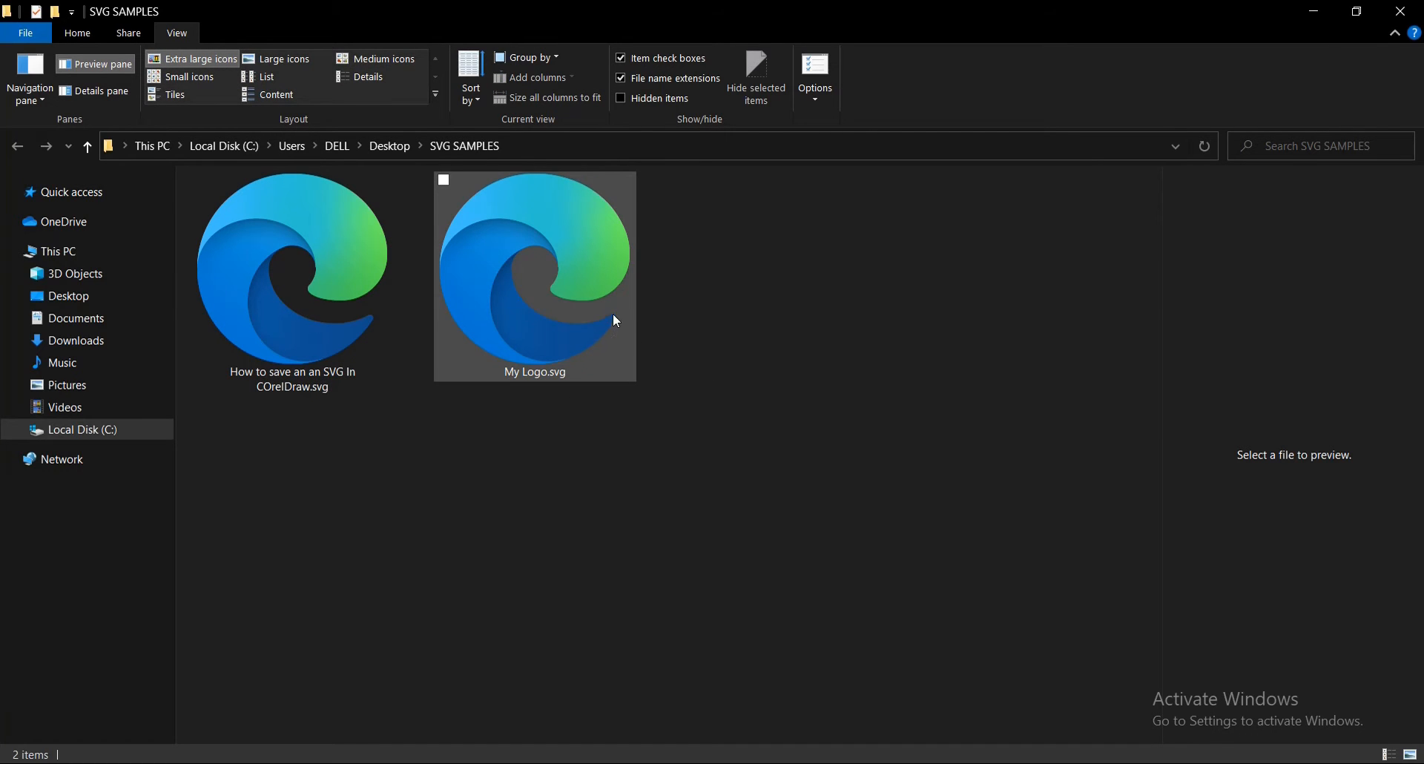
mouse_move(614, 268)
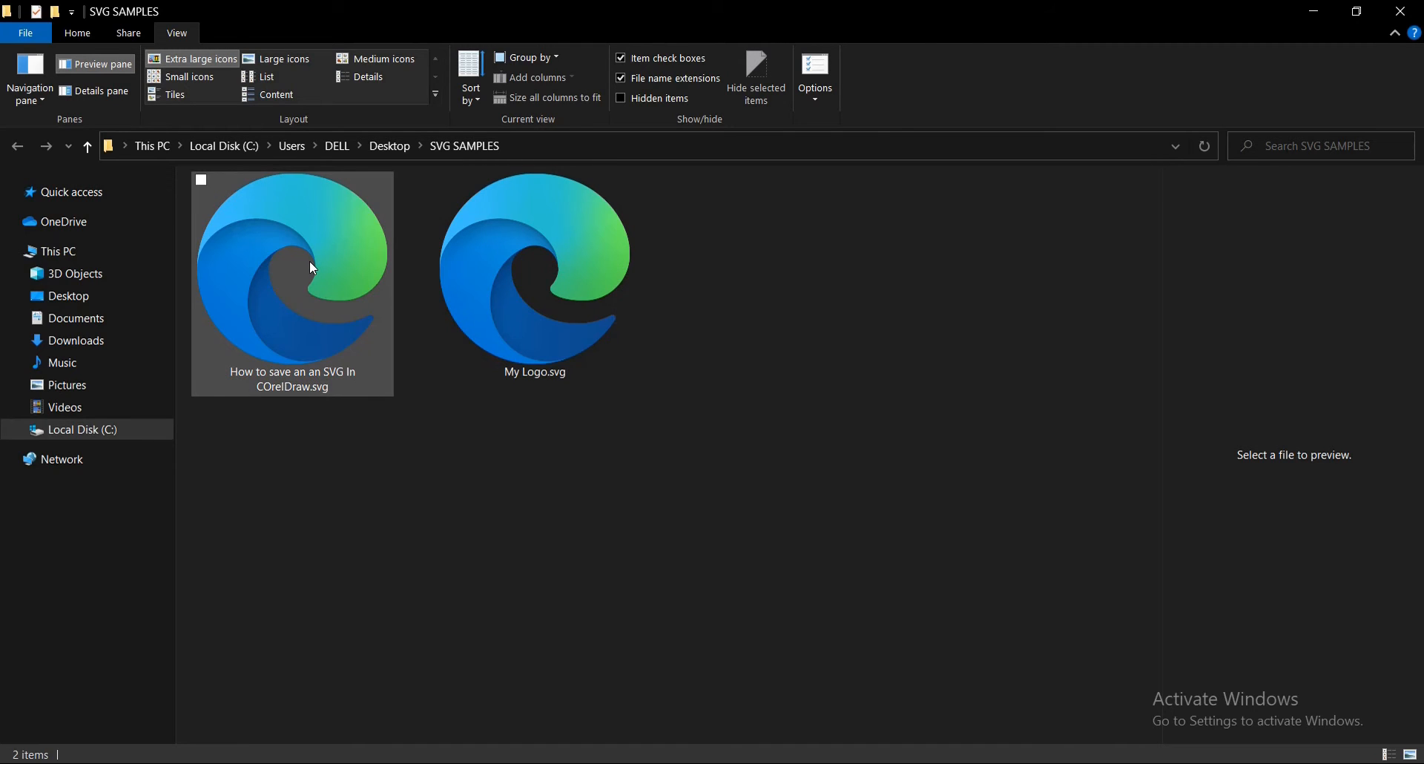
double_click(292, 282)
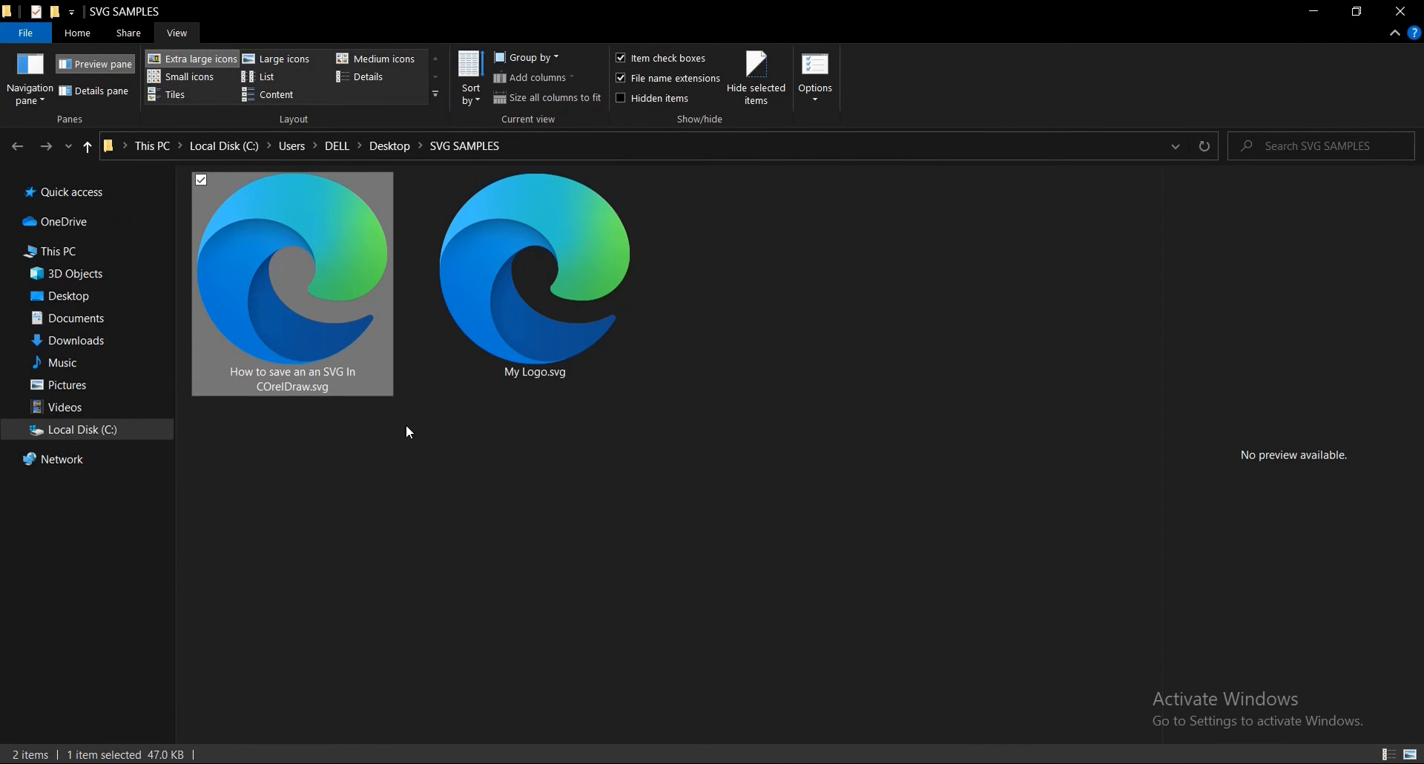
mouse_move(325, 275)
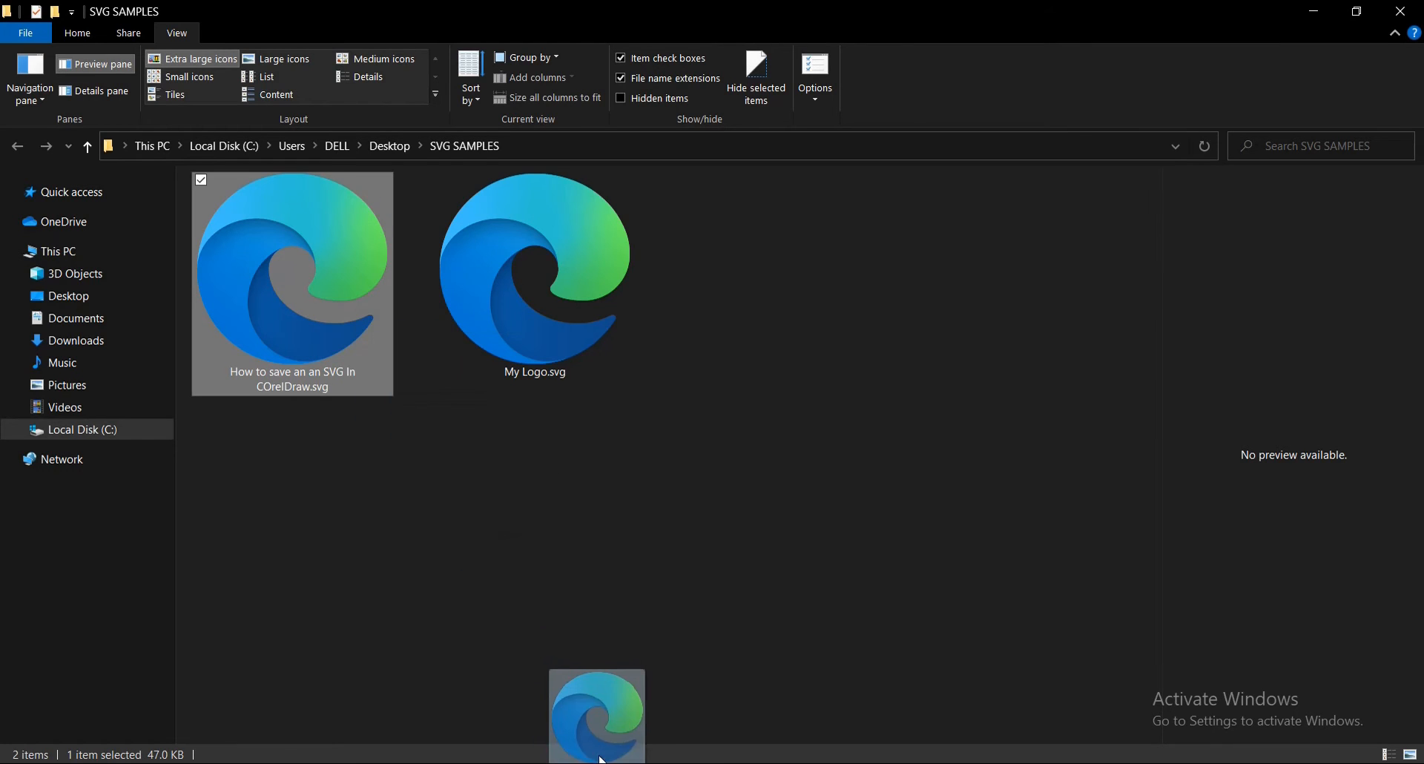
- Import the exported SVG into the drawing, accepting the Georama font substitutions
double_click(292, 282)
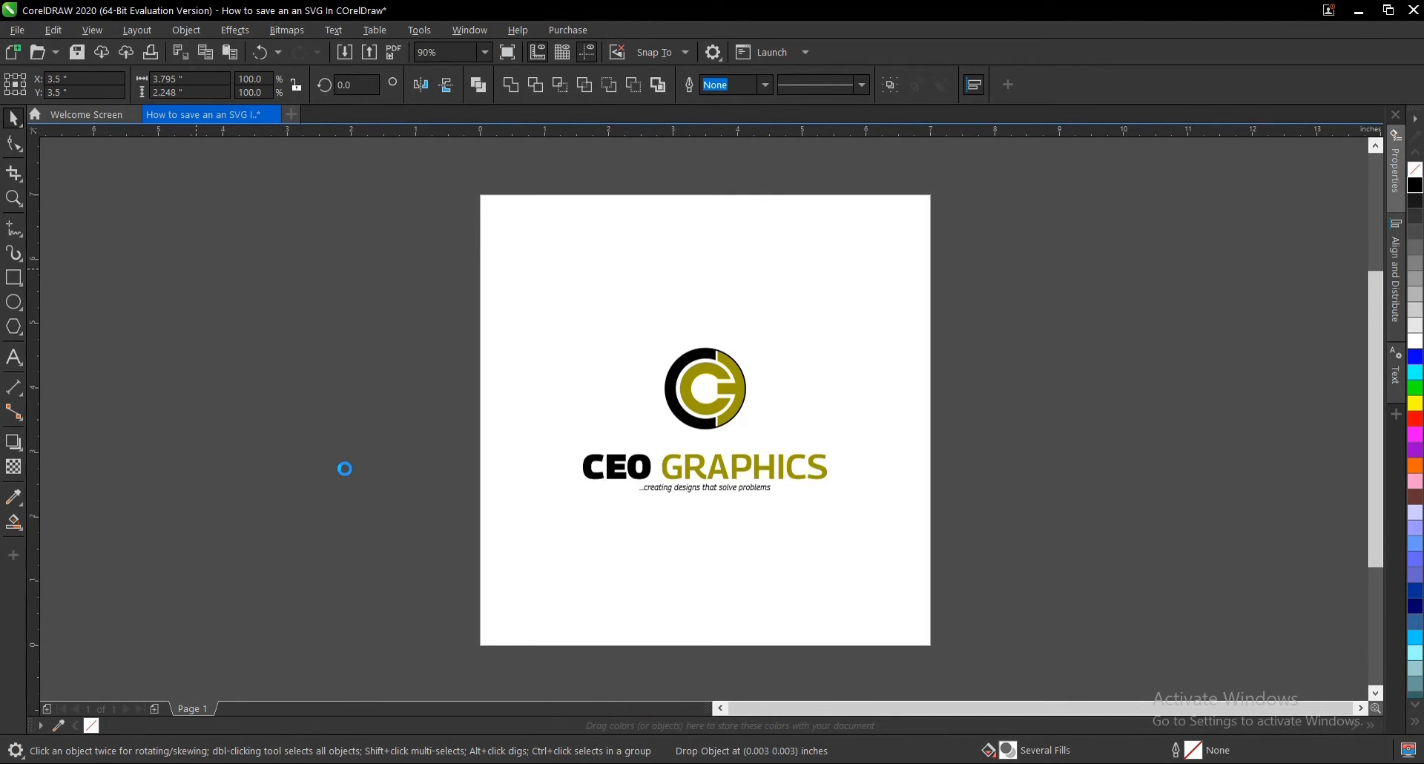
mouse_move(354, 459)
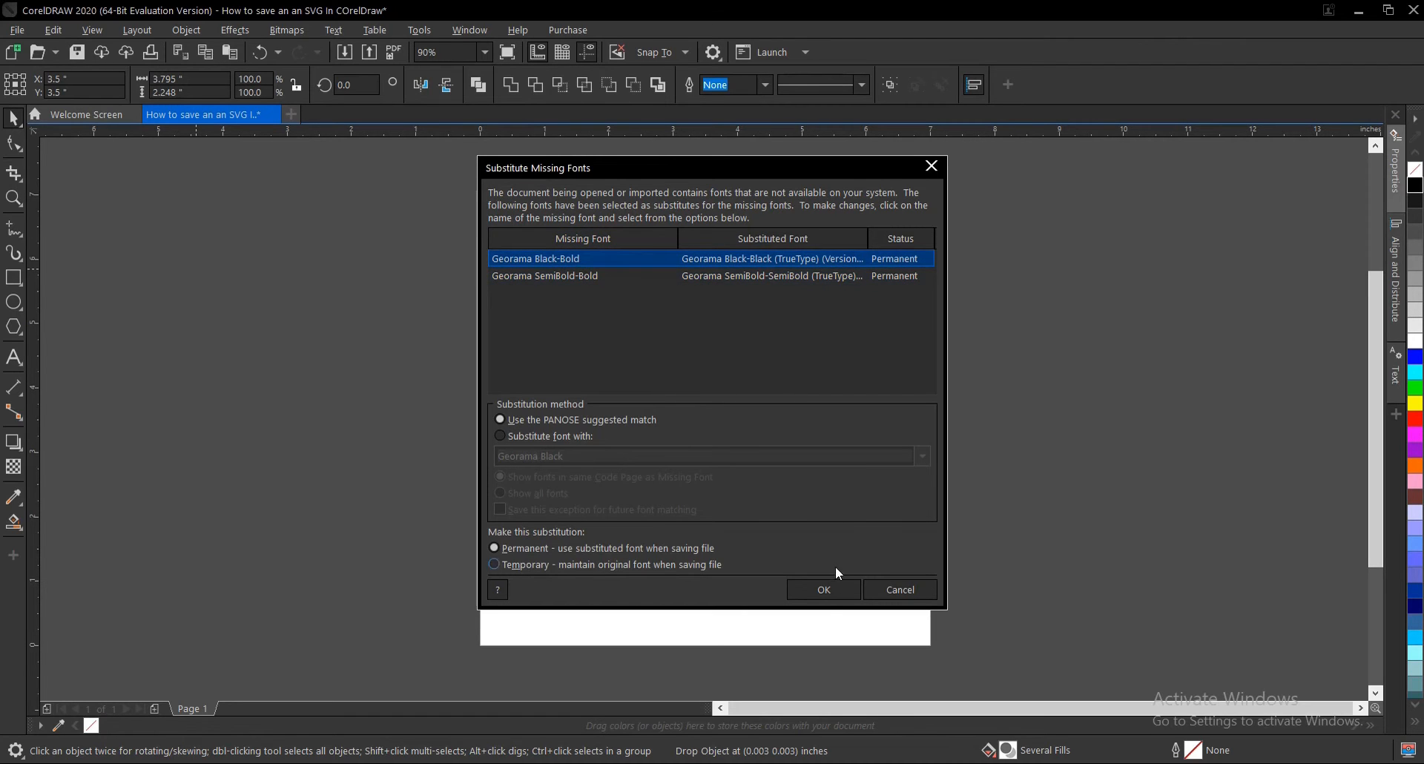
click(822, 589)
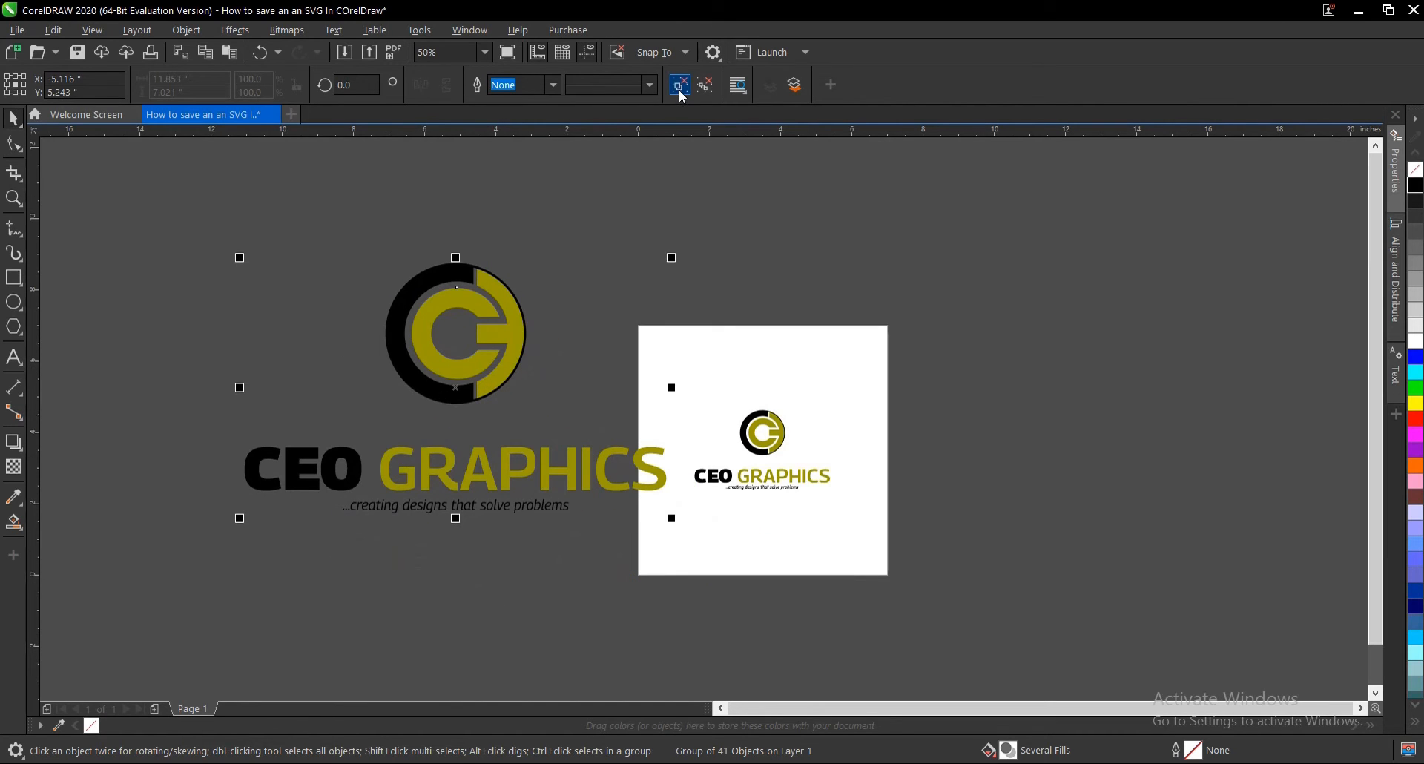
- Nudge the imported logo, retype 'eo' in CEO and confirm it is live Georama Black text
drag(455, 387, 435, 366)
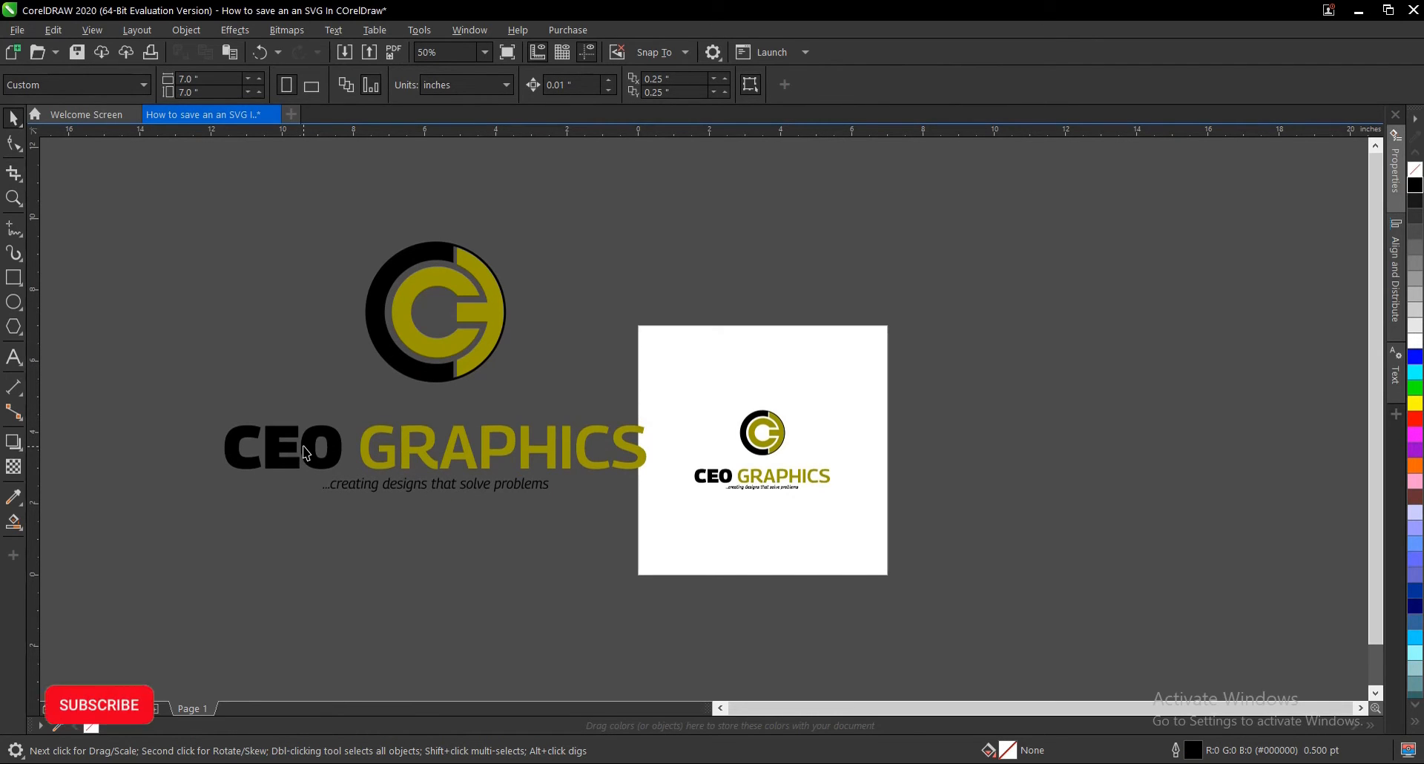
click(283, 446)
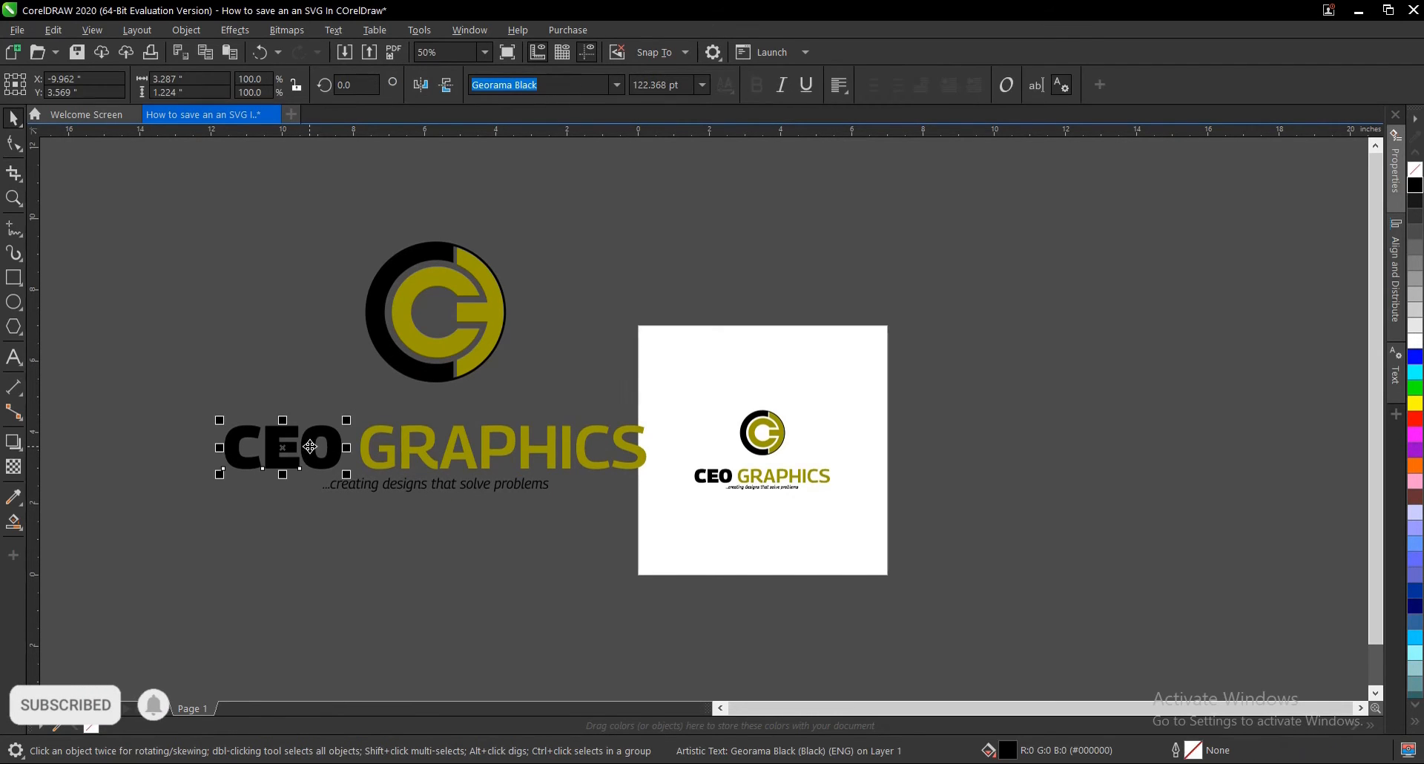
click(13, 356)
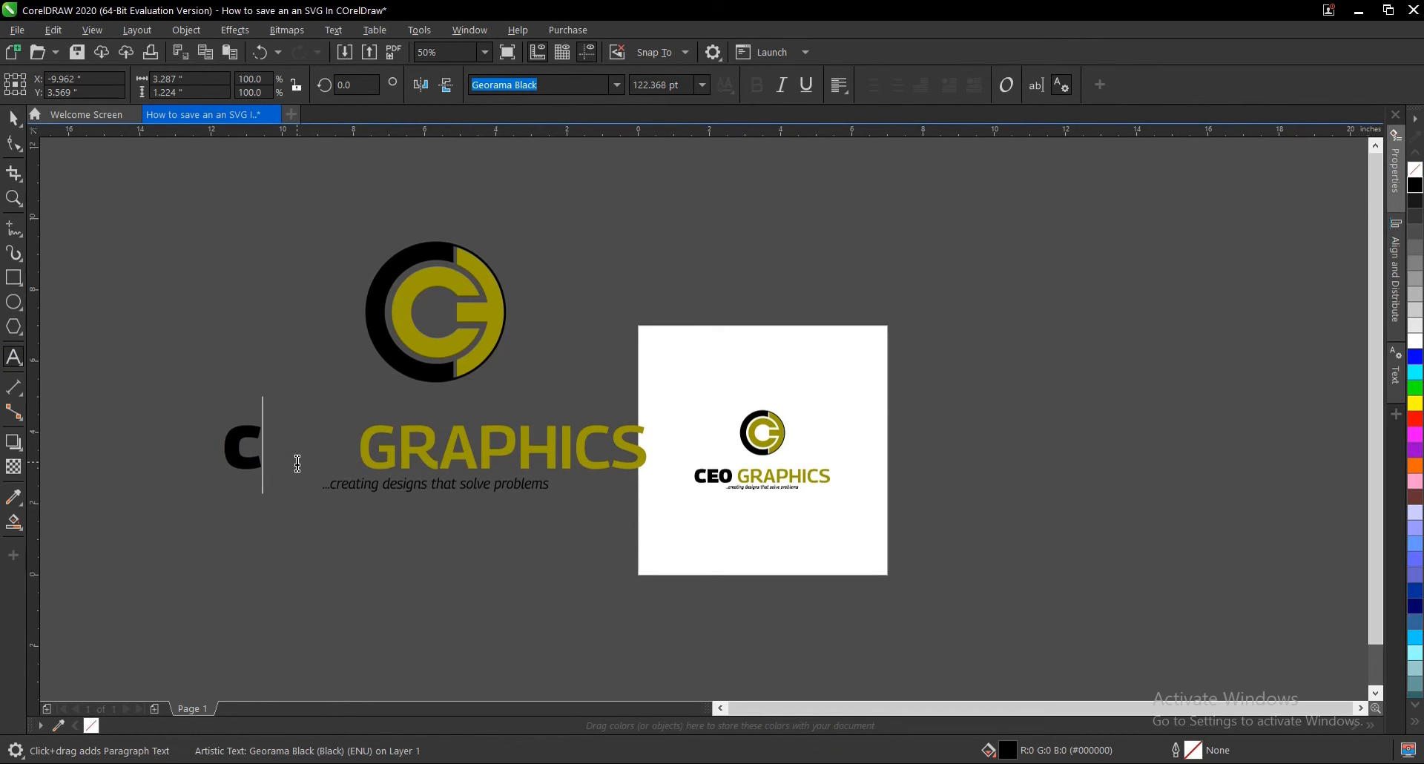
text(eo)
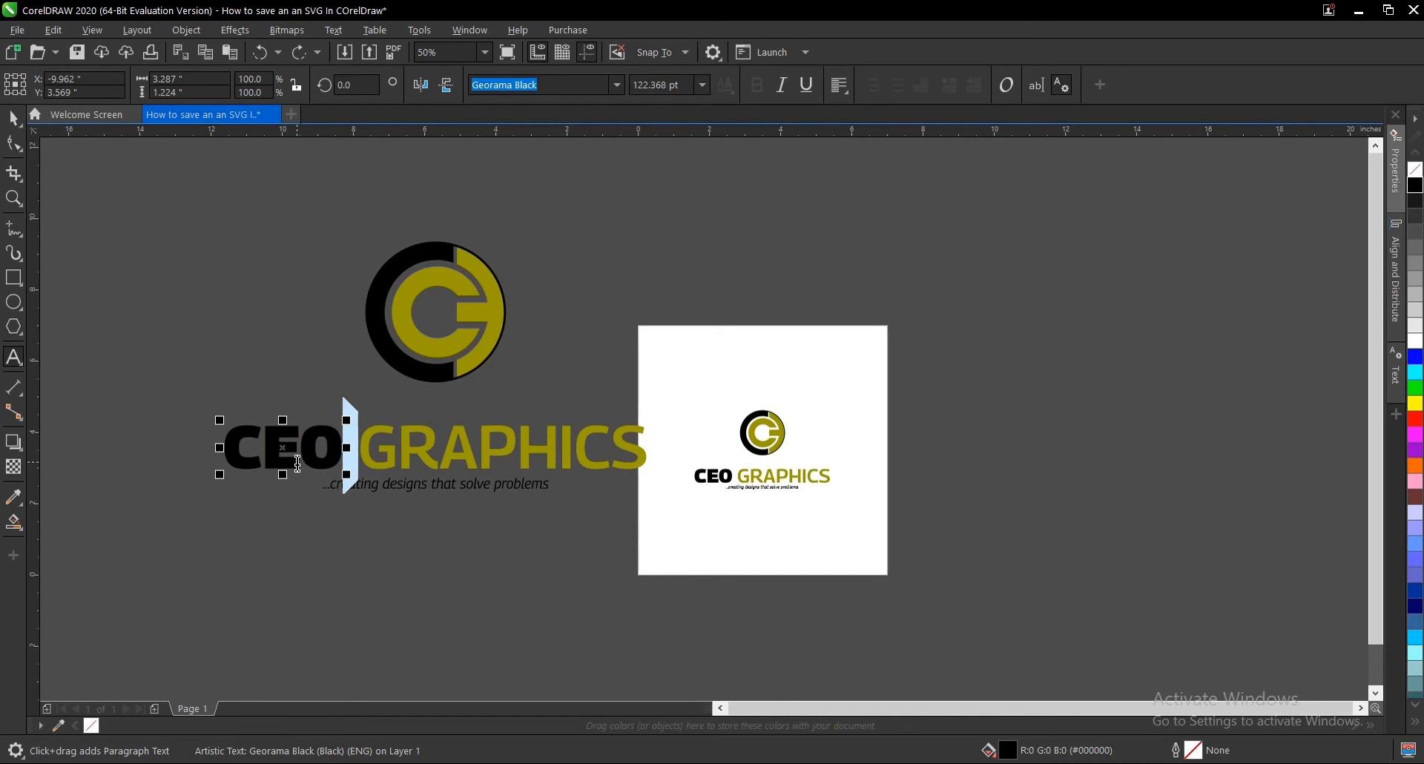
click(545, 84)
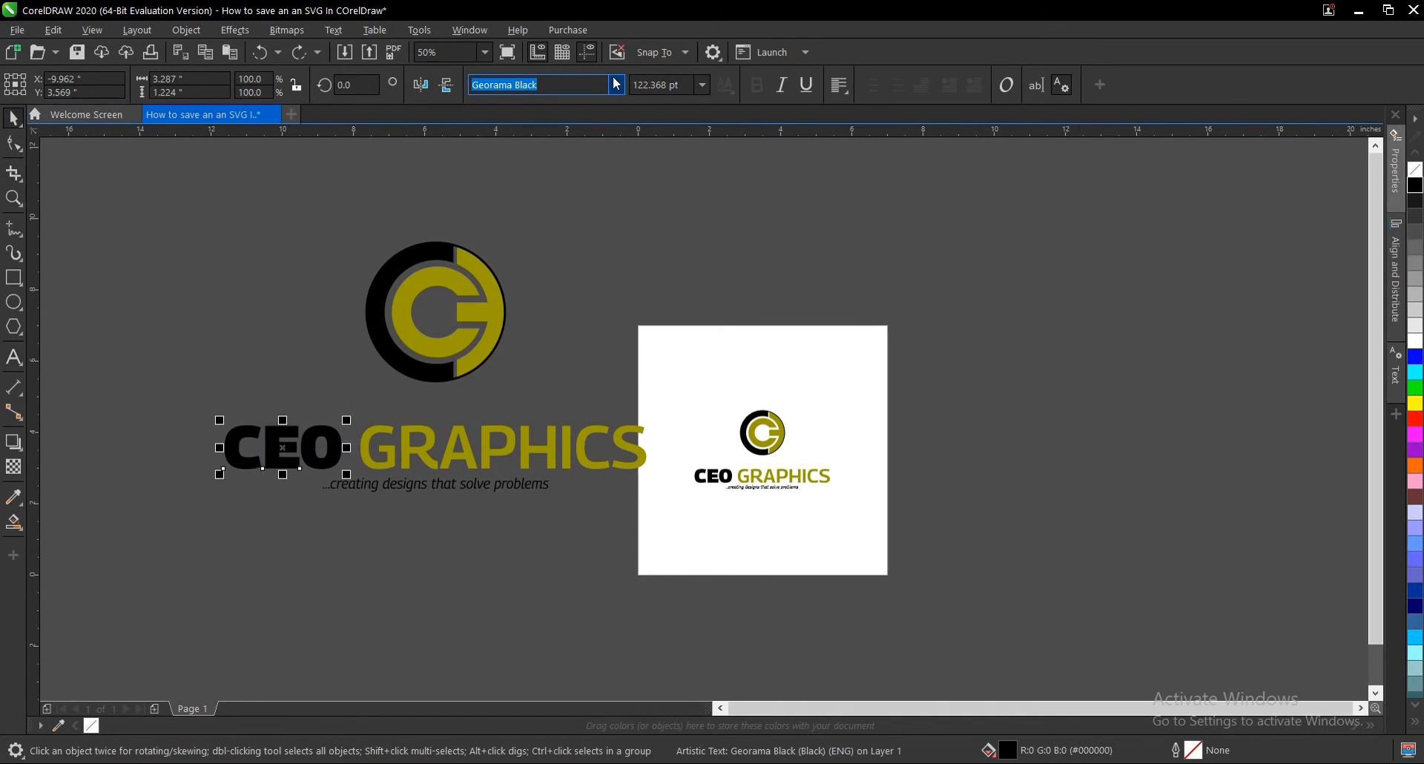
click(615, 85)
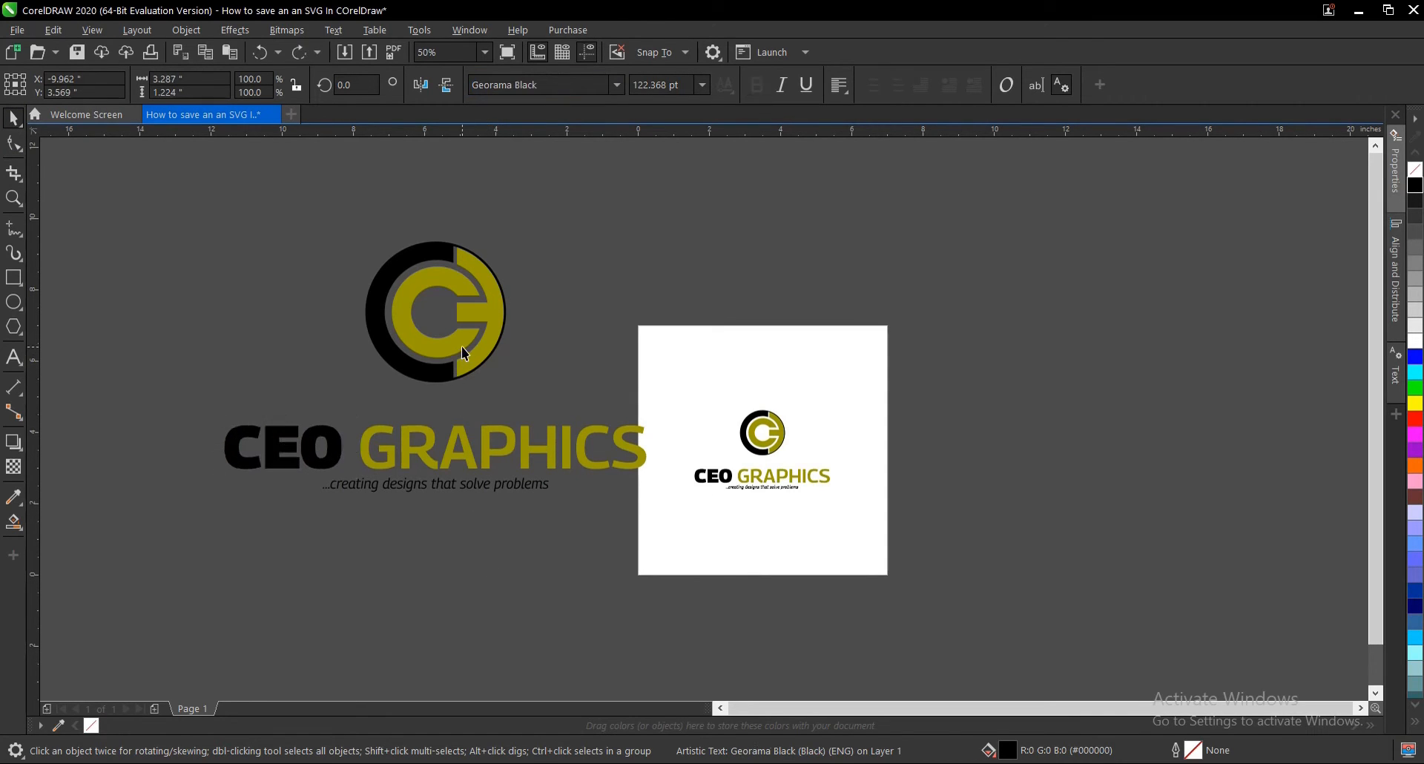
- Pick out an individual curve of the imported logo icon for recolouring
click(435, 310)
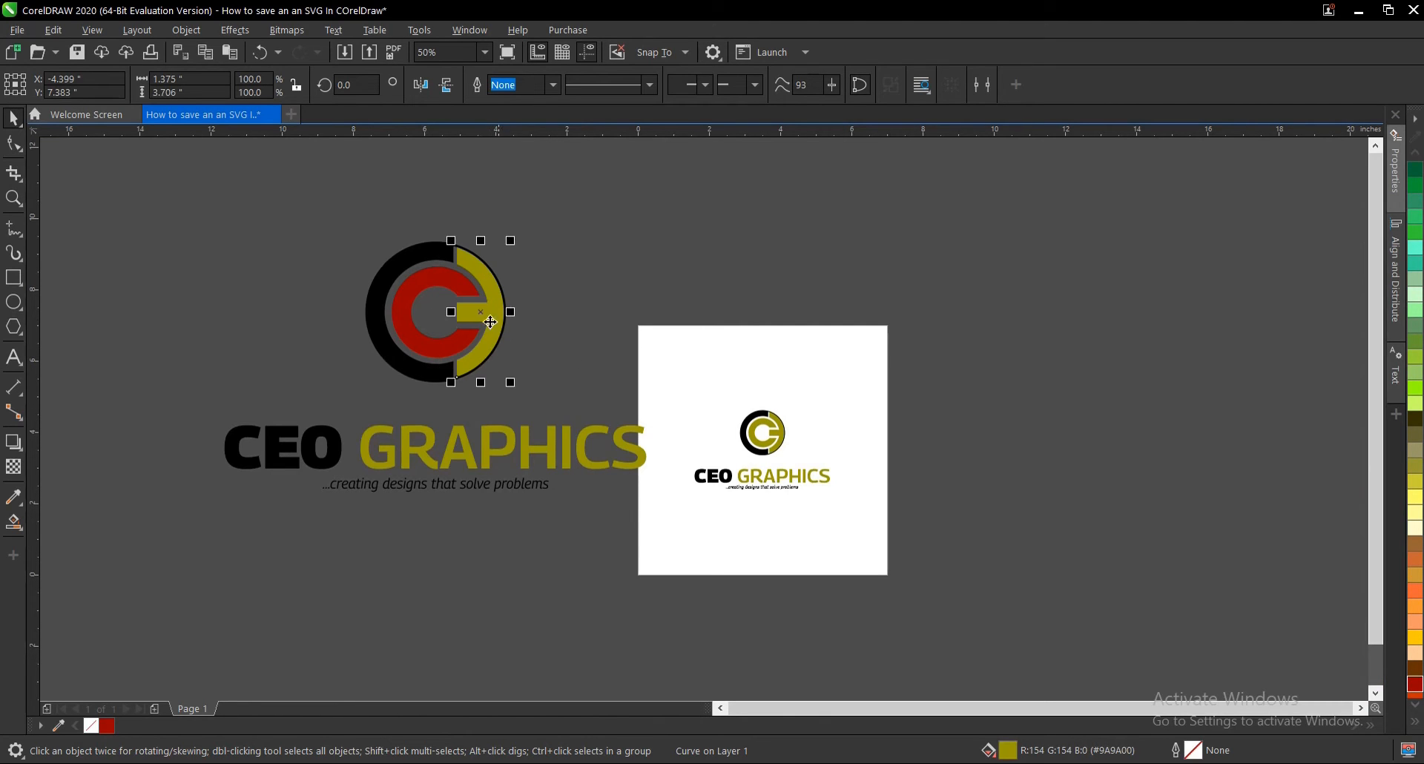
mouse_move(1415, 515)
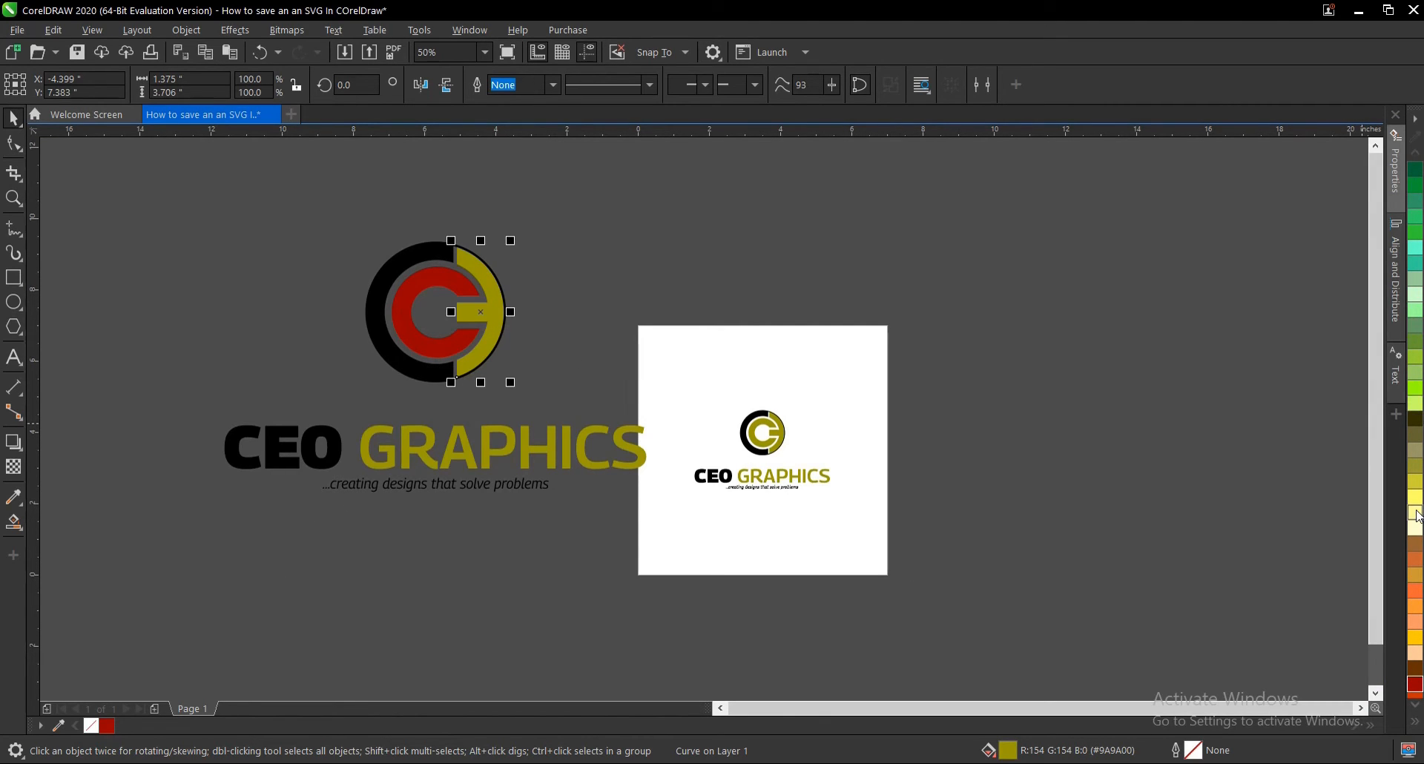
mouse_move(1411, 495)
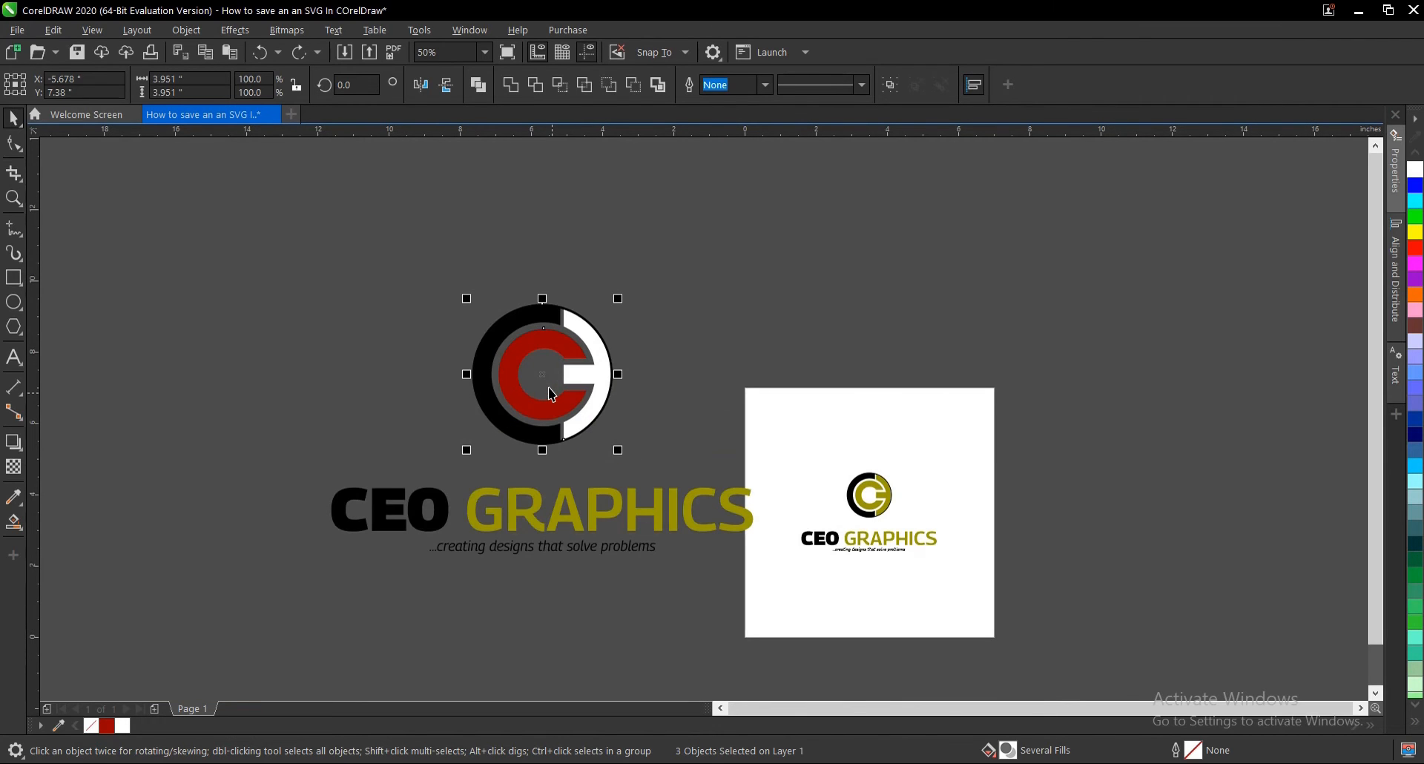
mouse_move(718, 349)
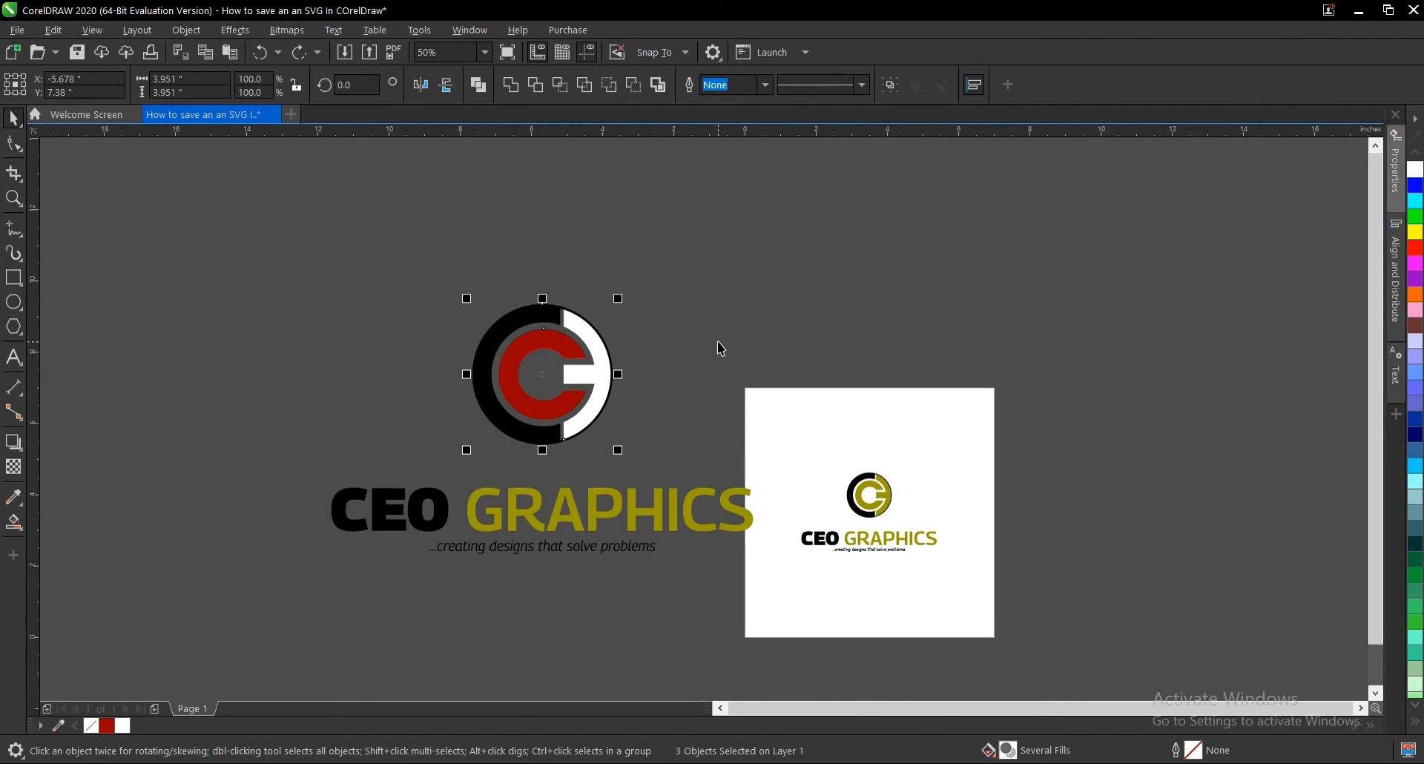
mouse_move(605, 374)
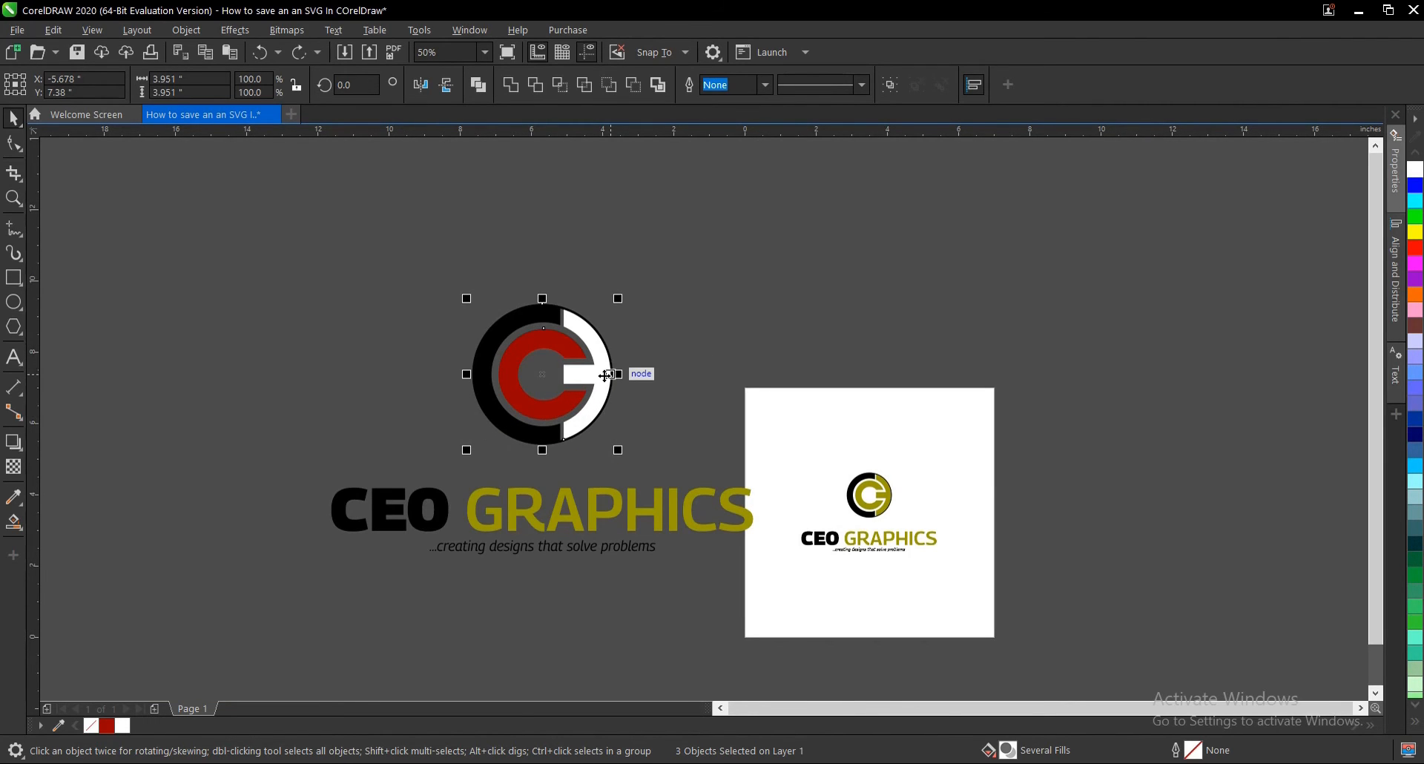
mouse_move(718, 325)
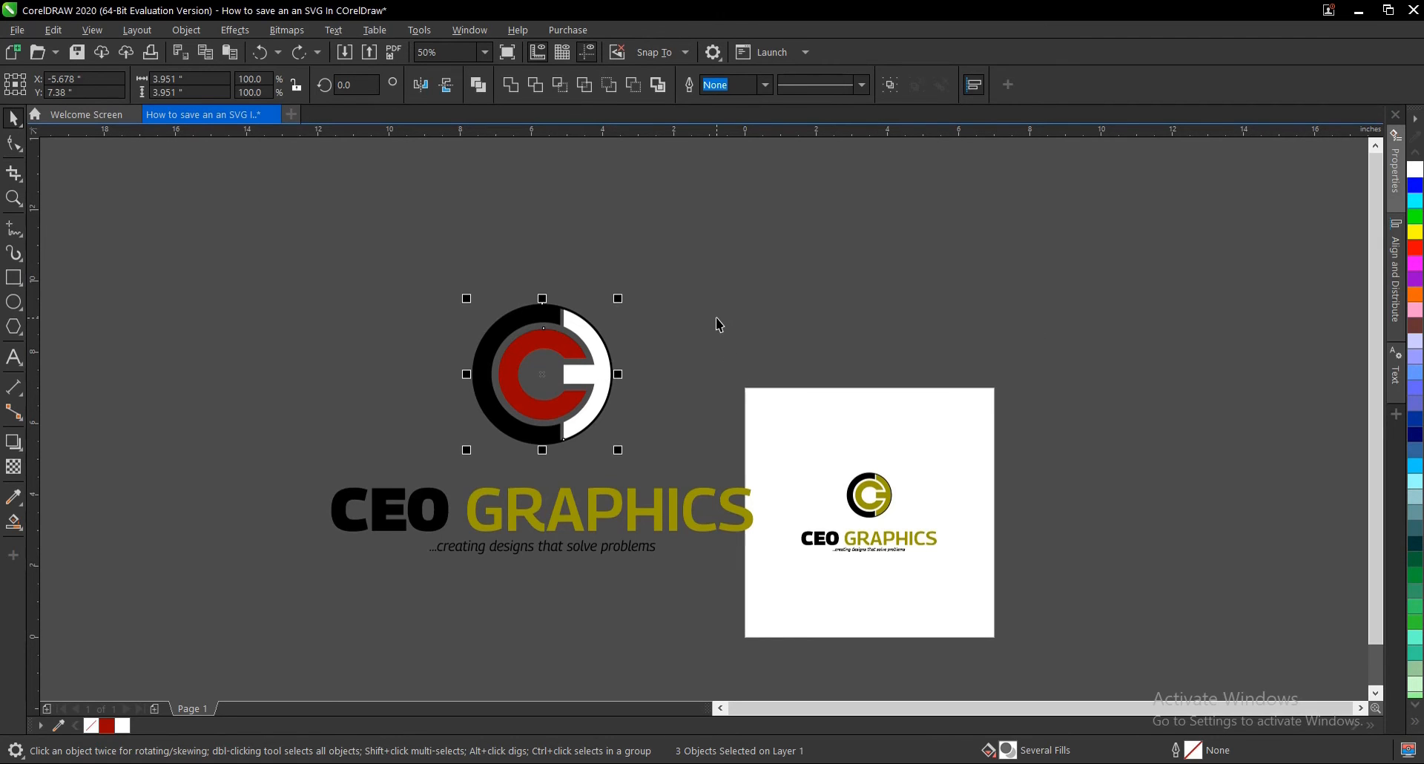
mouse_move(621, 393)
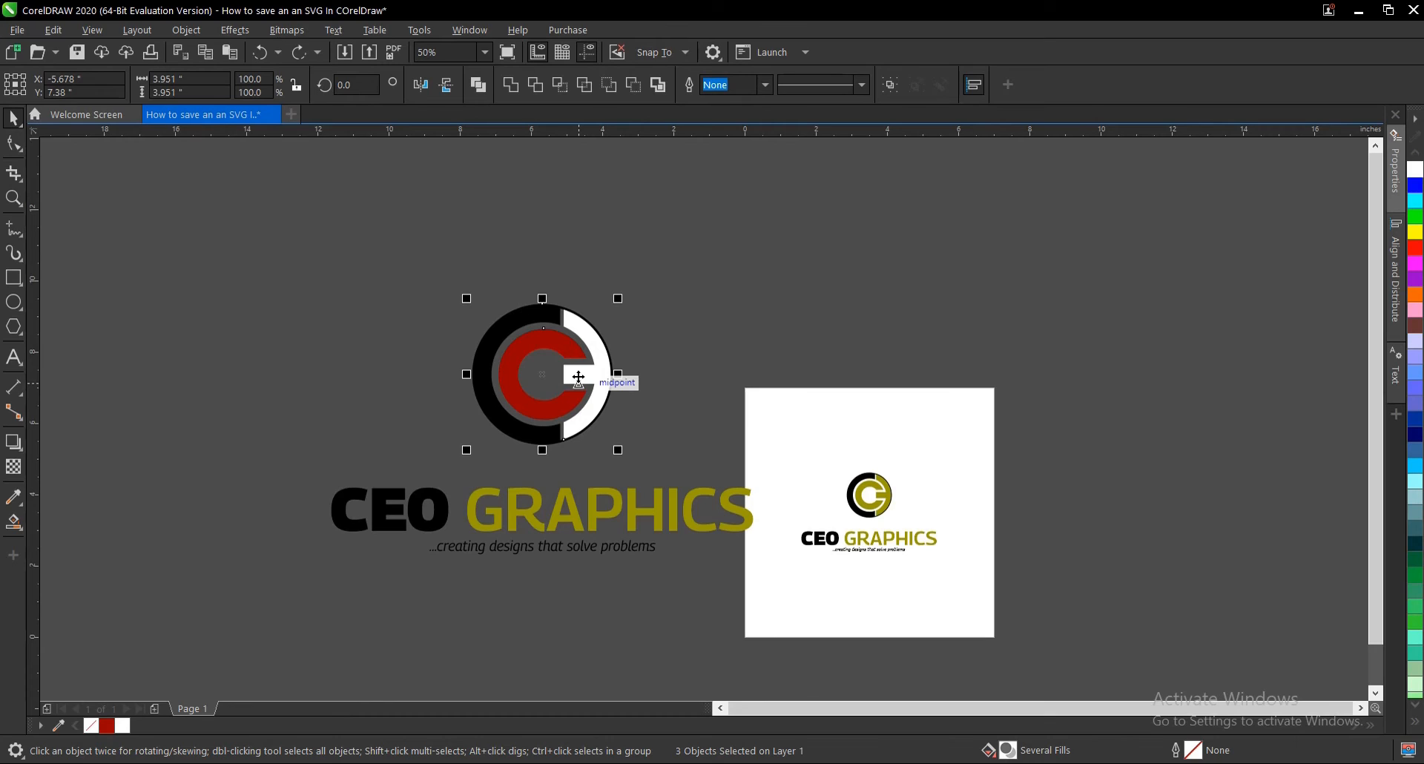
mouse_move(577, 368)
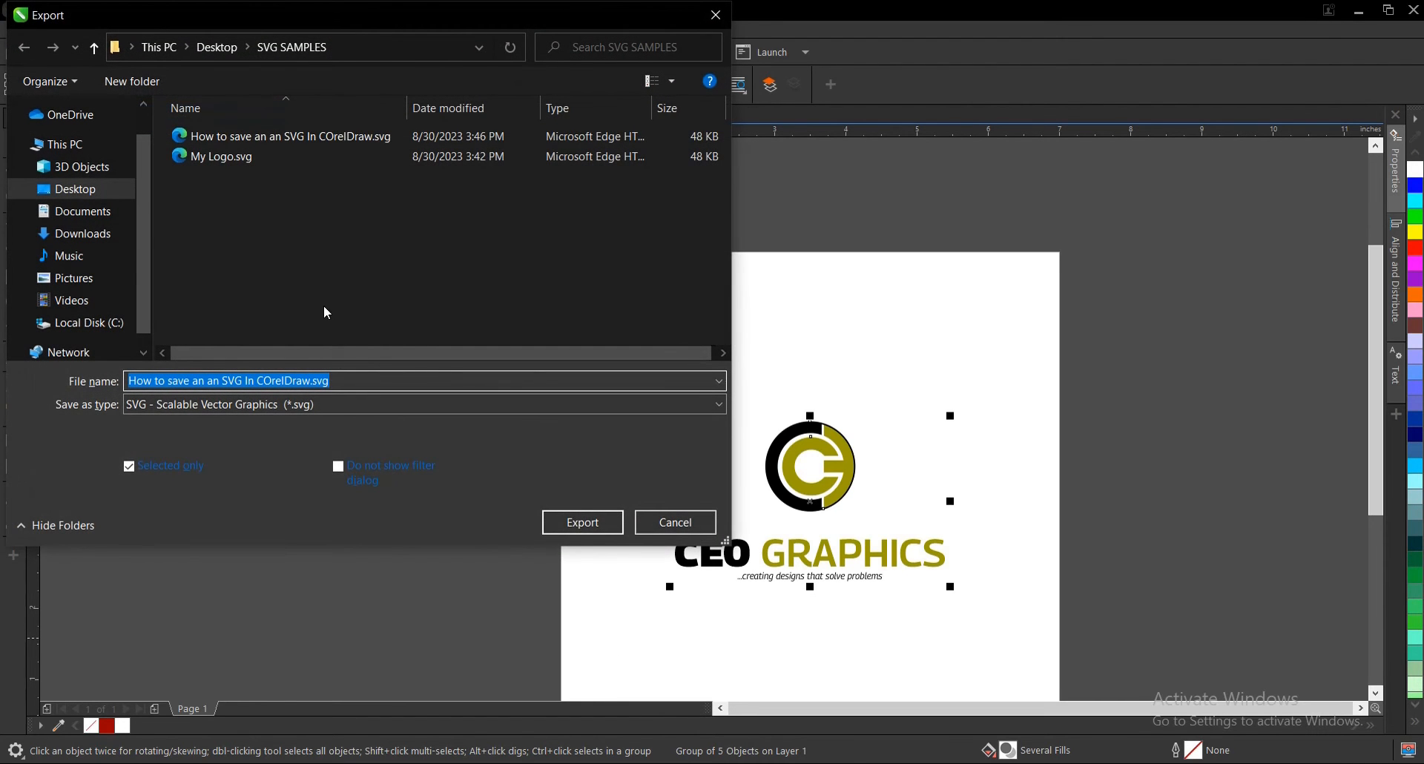
- Name the export file with ' 2', choose PNG as type and start the export
click(348, 382)
text( 2)
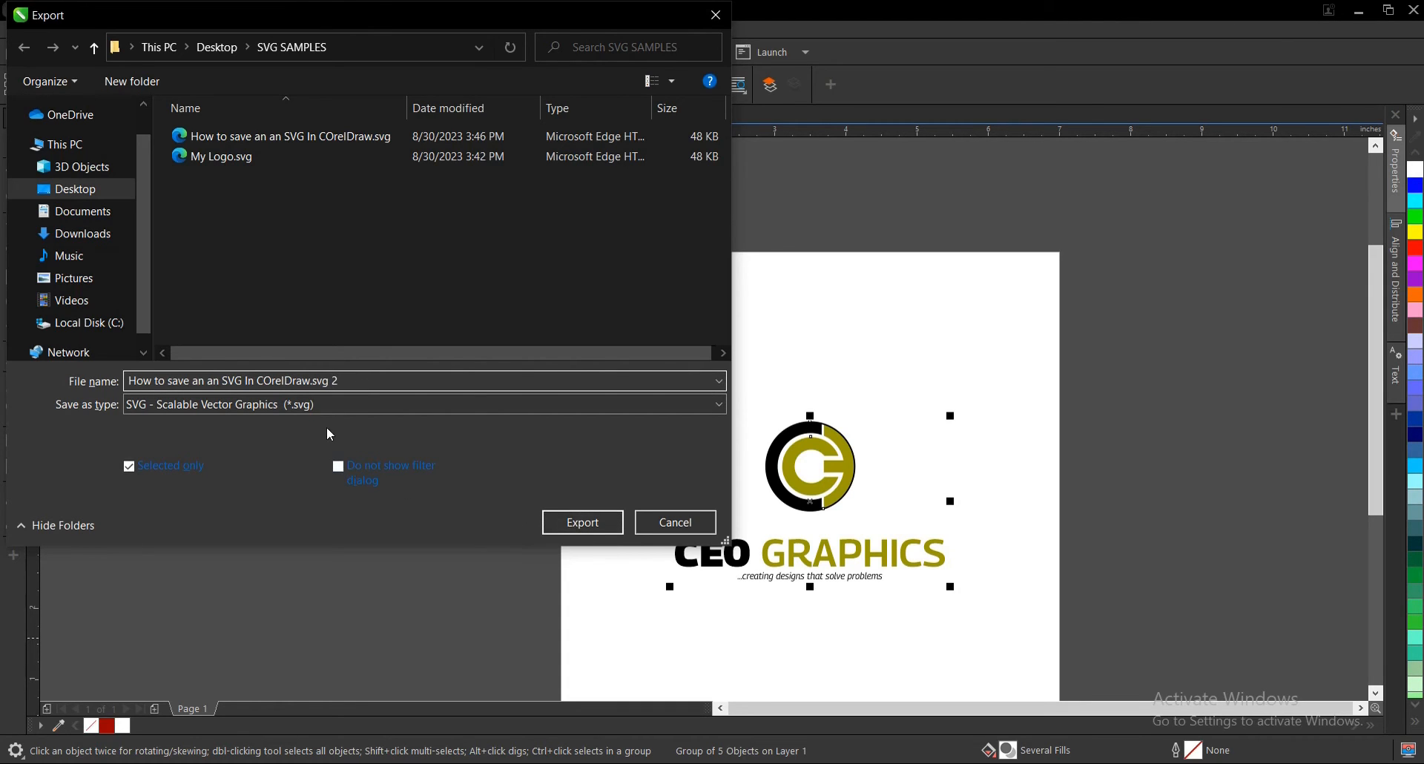
click(717, 405)
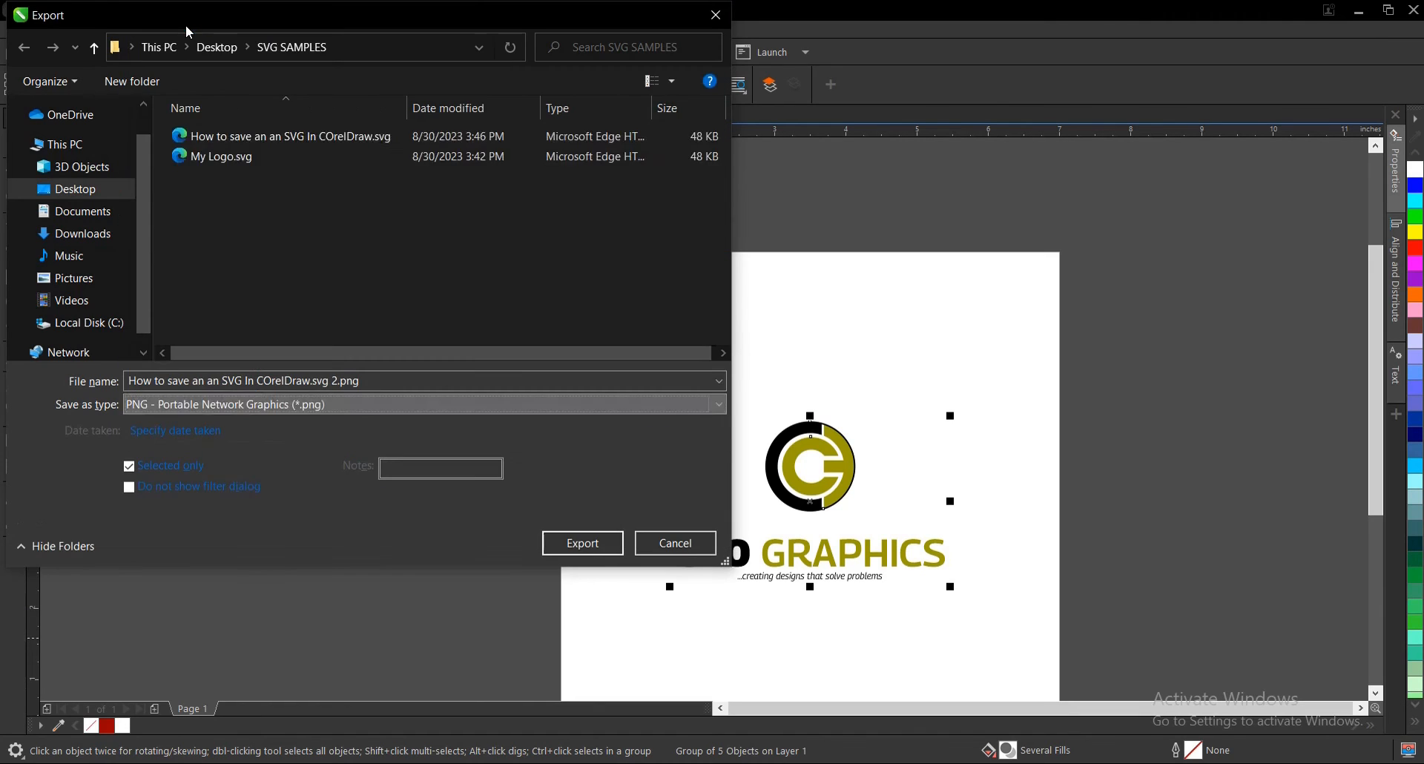
click(581, 543)
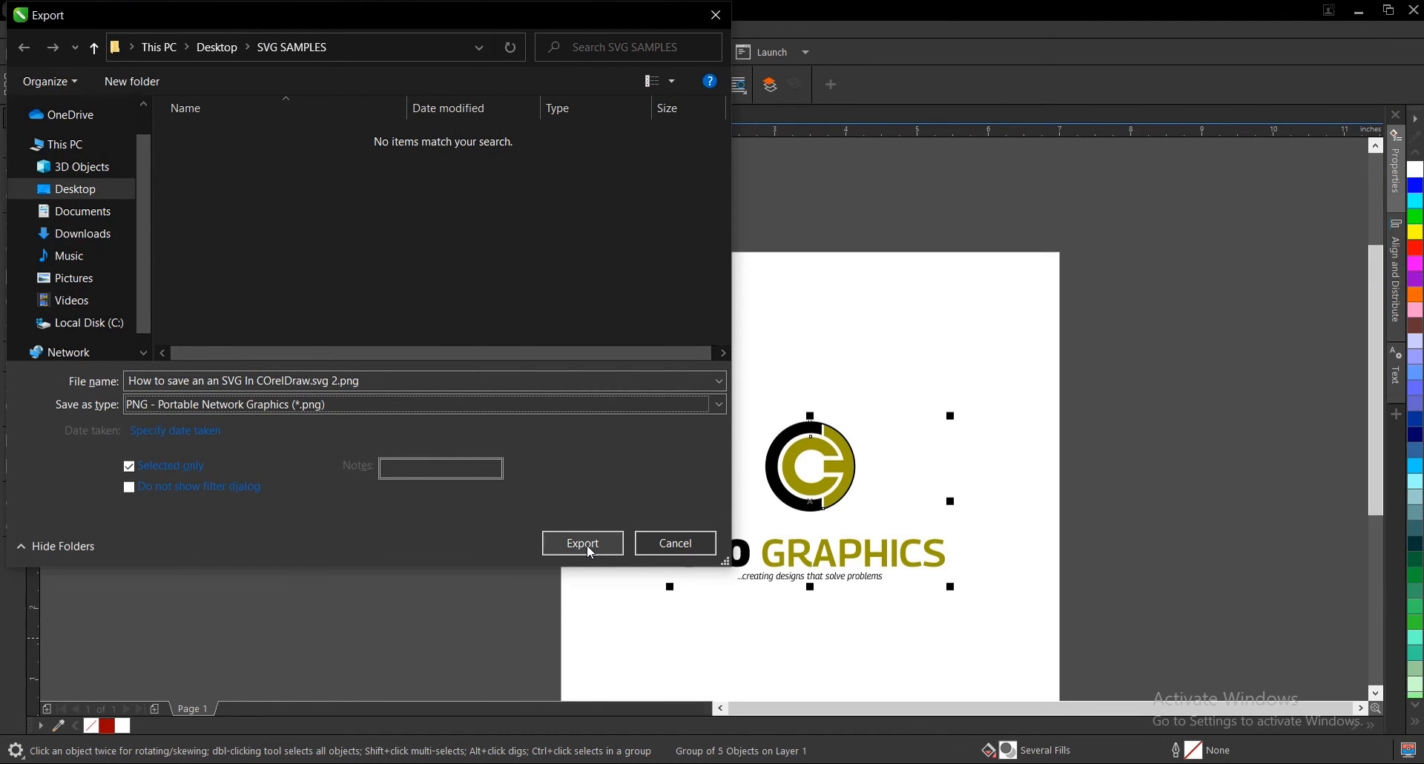
click(581, 543)
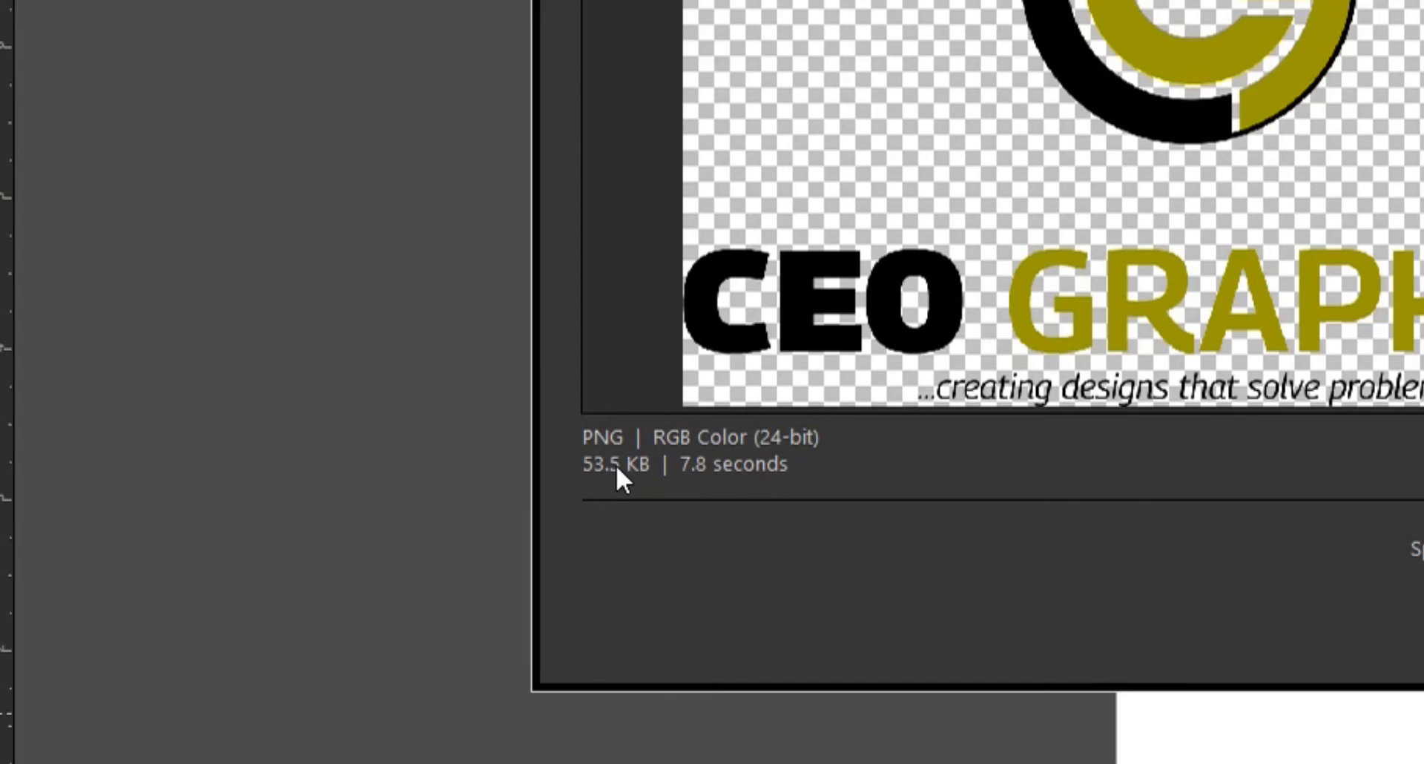
mouse_move(1344, 599)
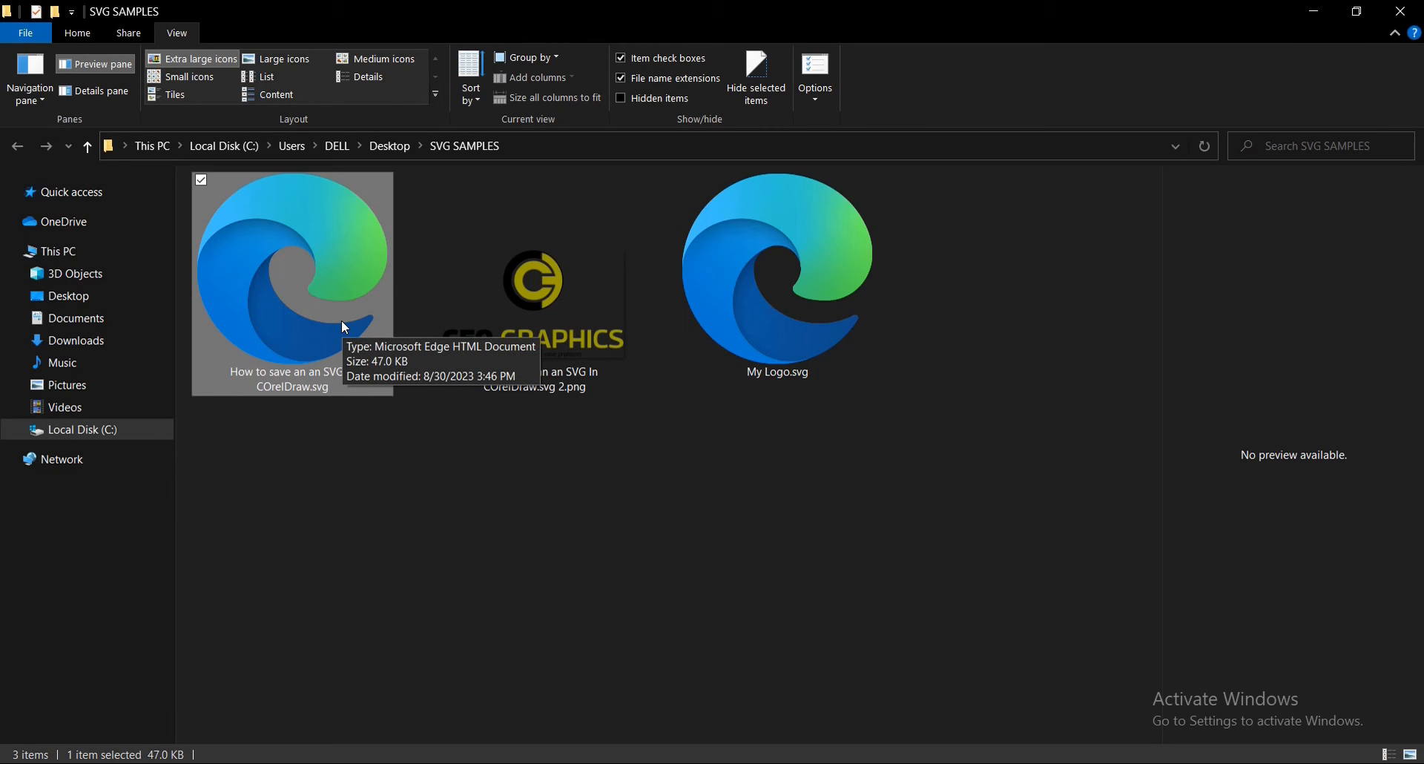
mouse_move(376, 390)
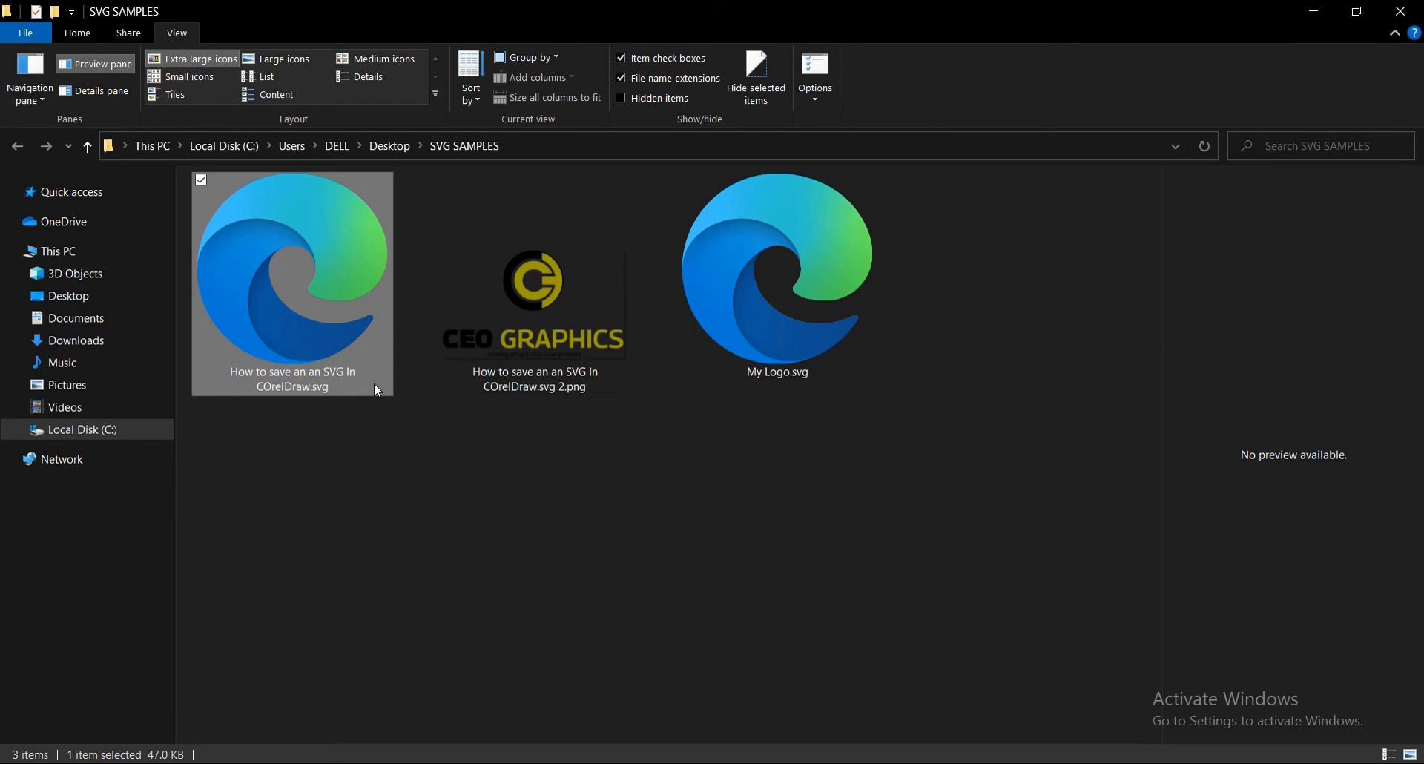
mouse_move(420, 430)
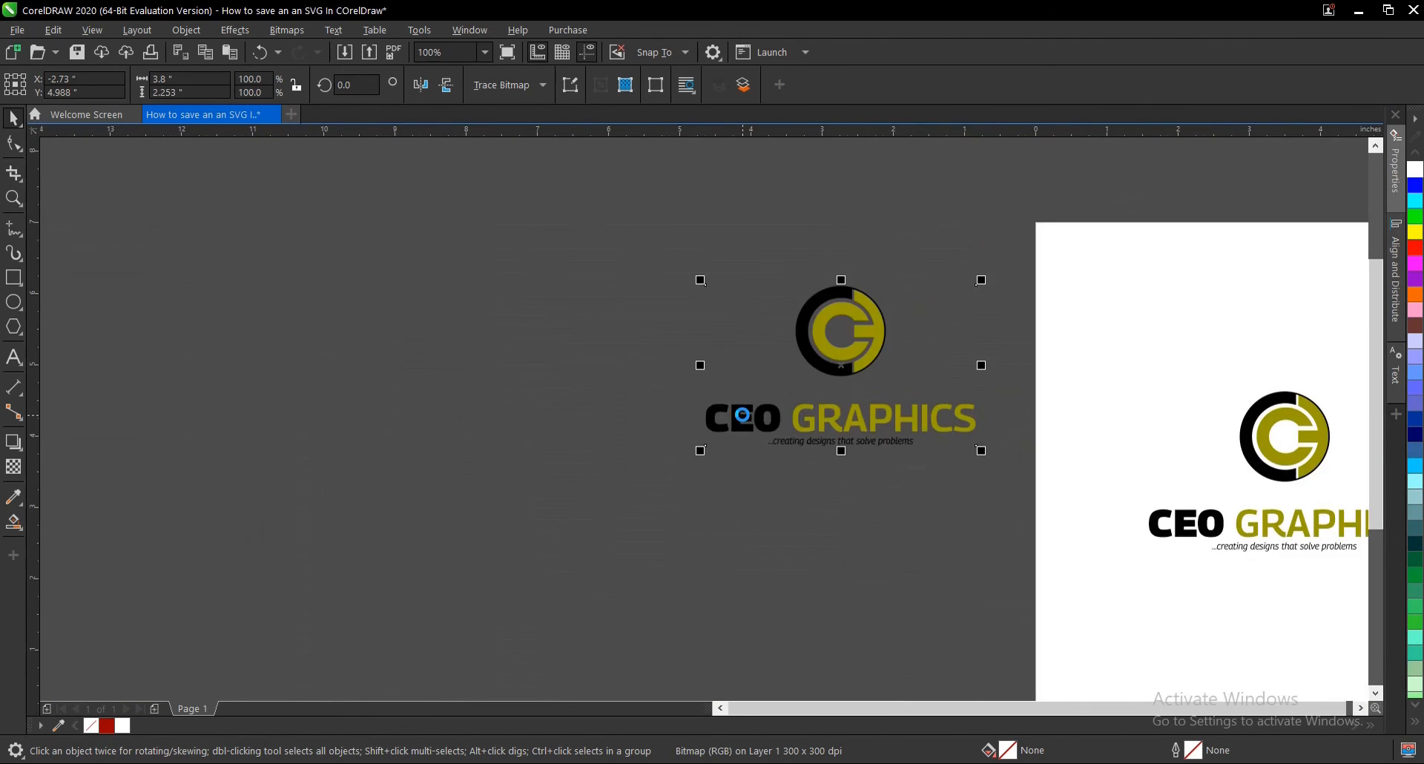
- Set the zoom level to 200 after importing the PNG
text(200)
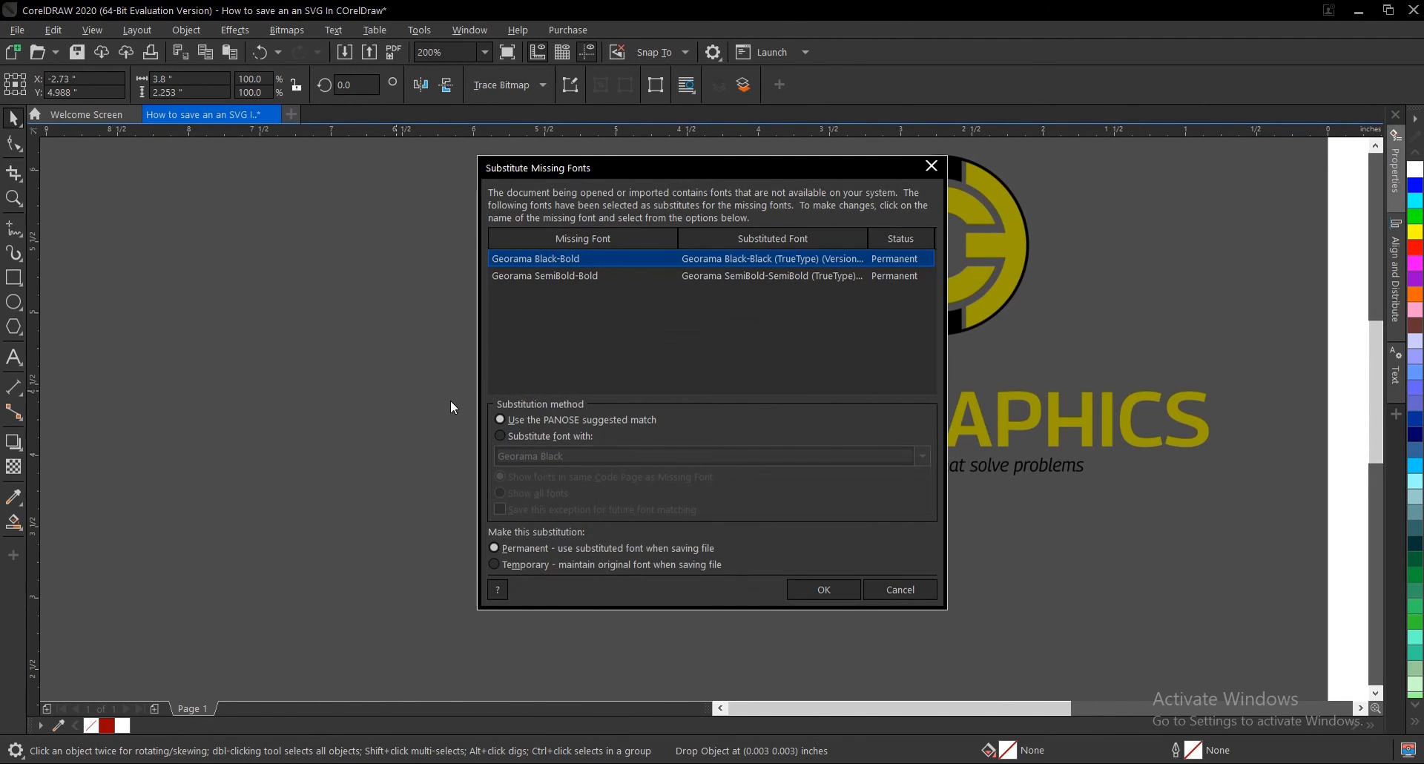
- Accept the PANOSE Georama font substitutions so the SVG logo lands beside the page
click(822, 589)
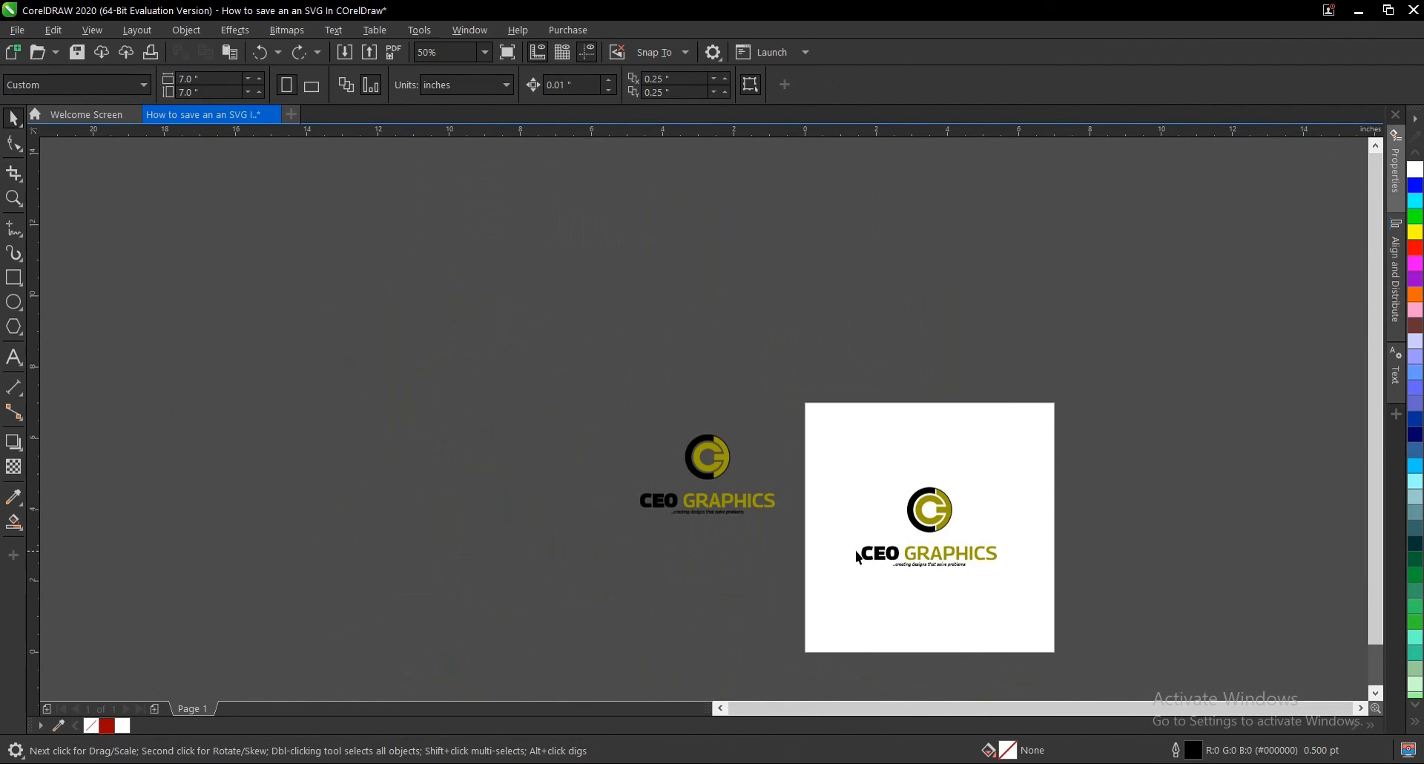
mouse_move(1037, 570)
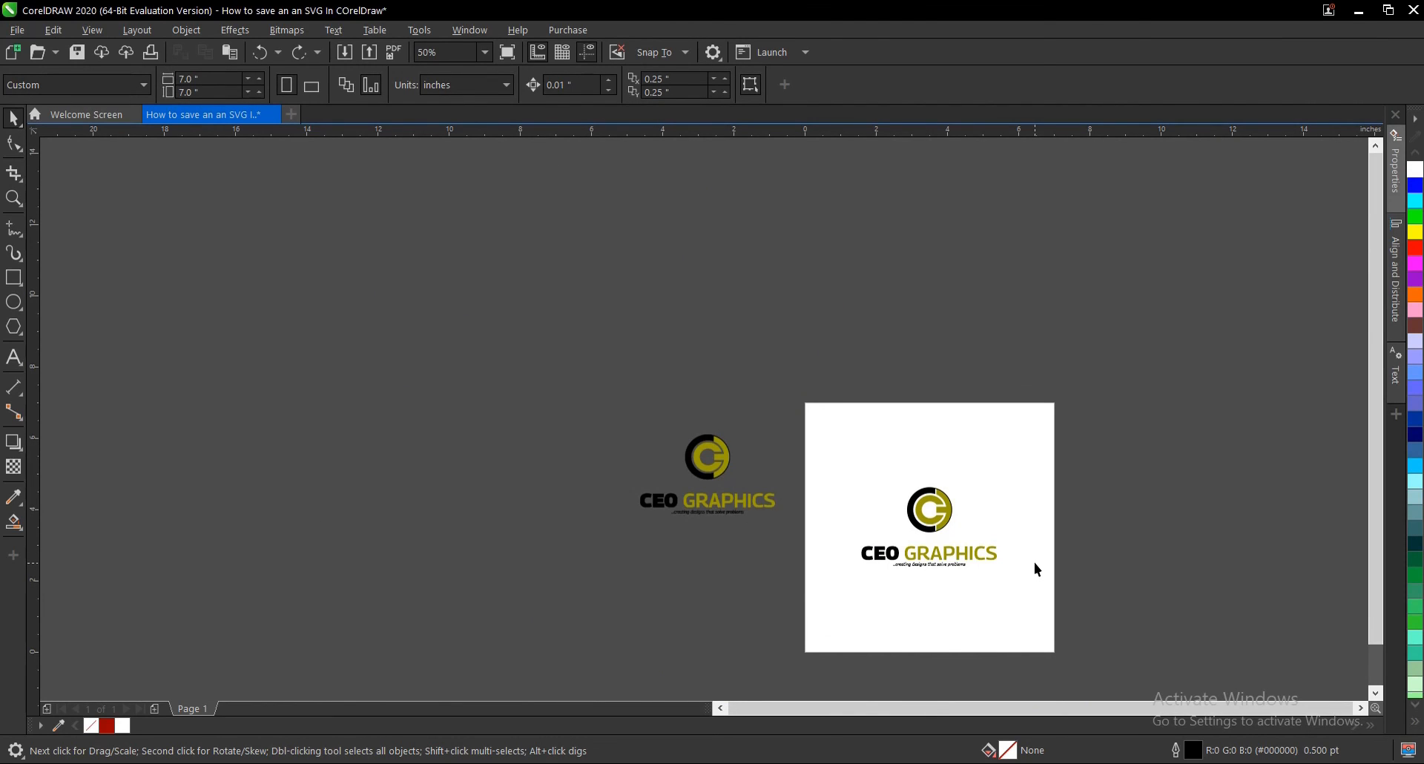
mouse_move(1050, 563)
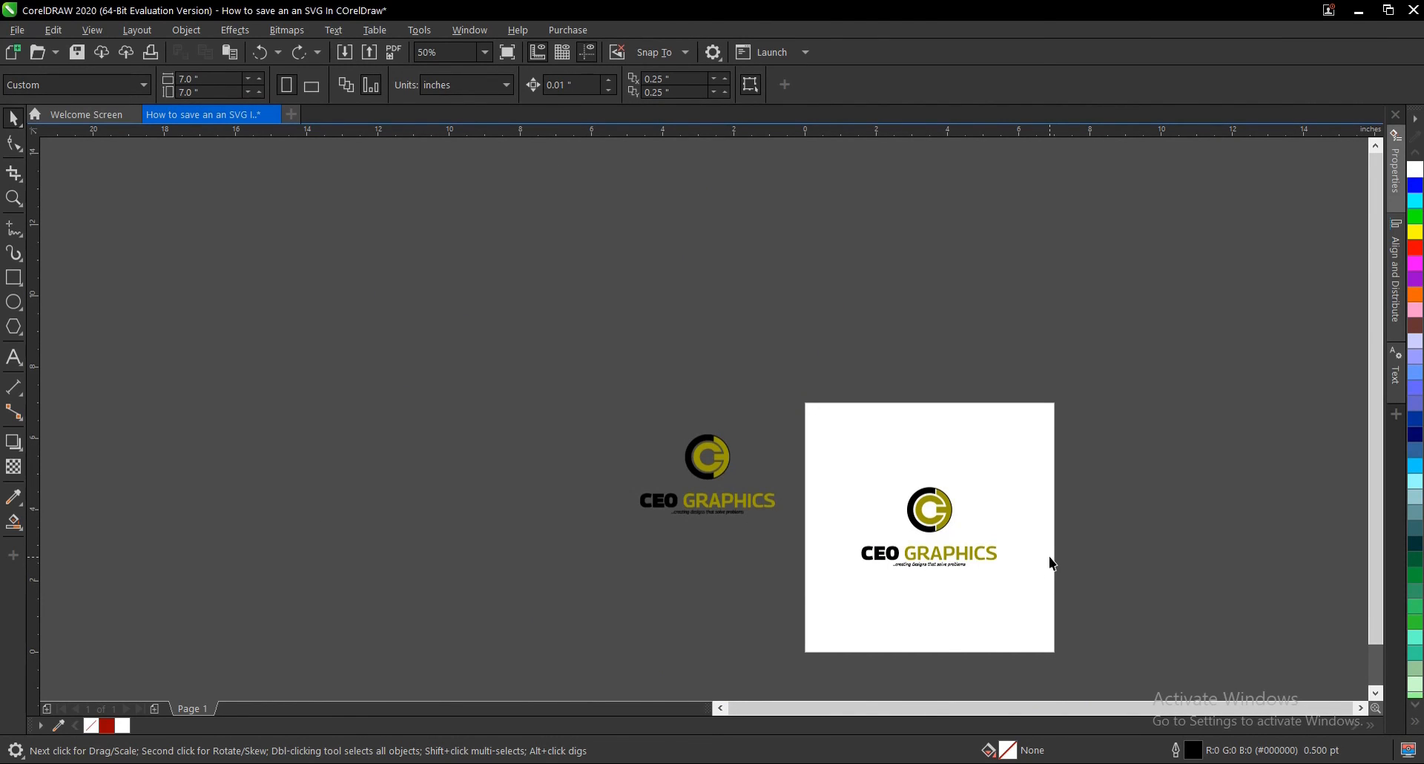
mouse_move(1081, 556)
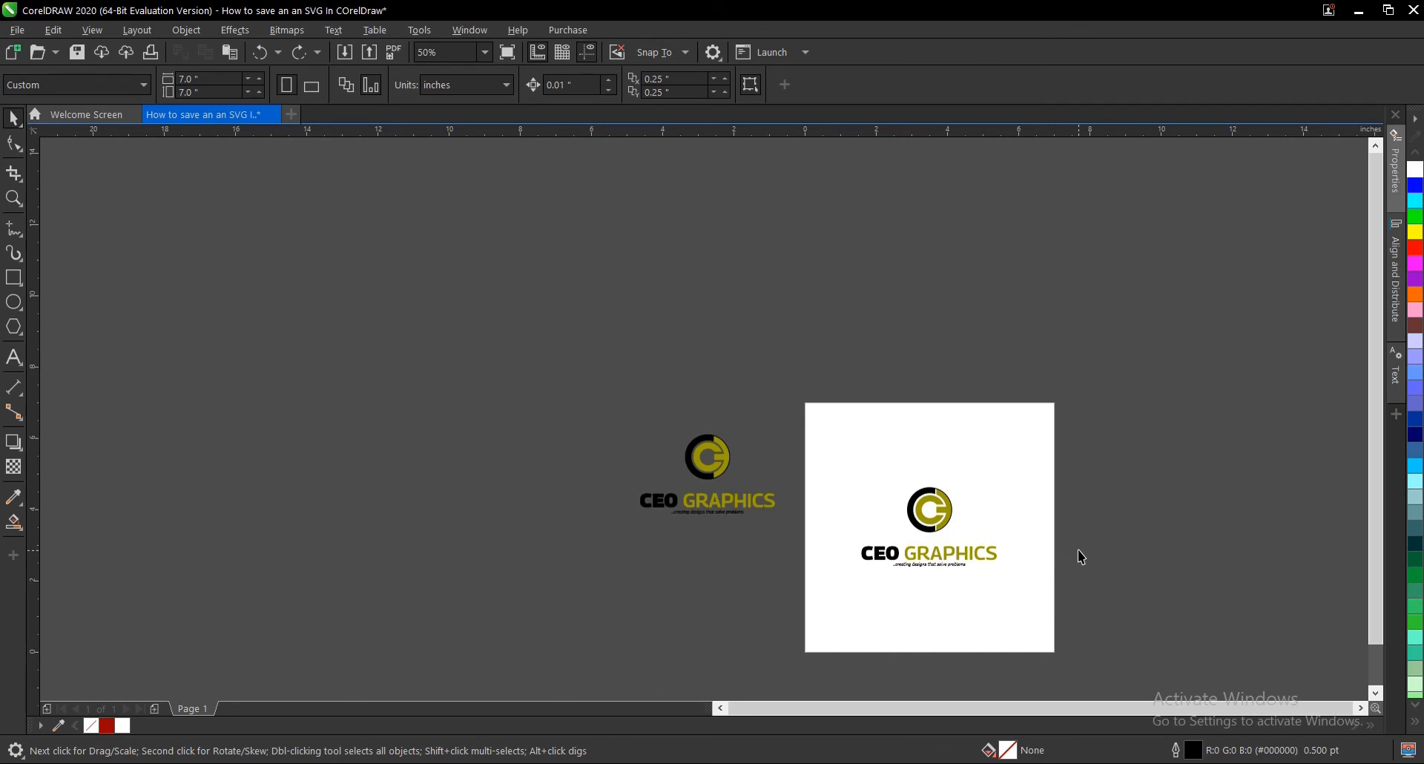
click(426, 51)
text(100)
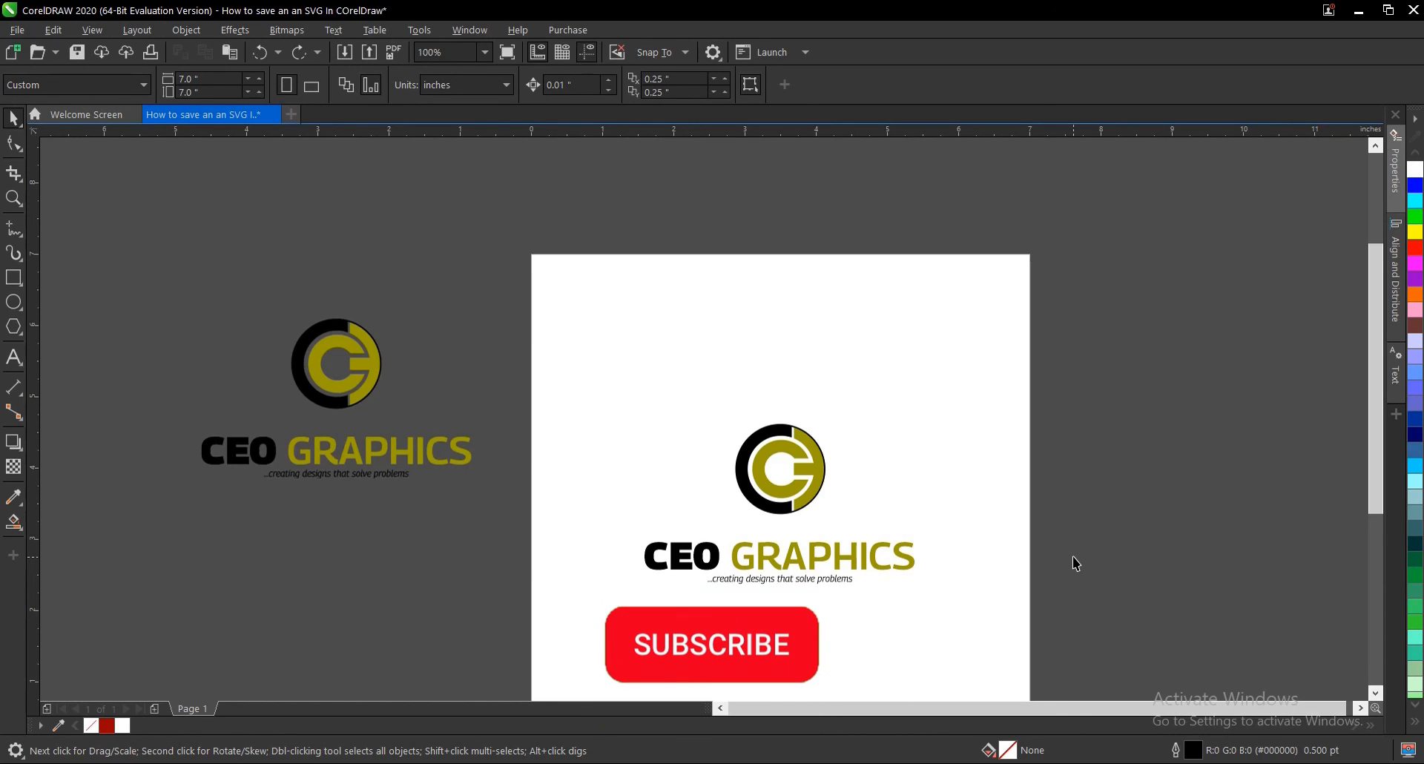
click(711, 644)
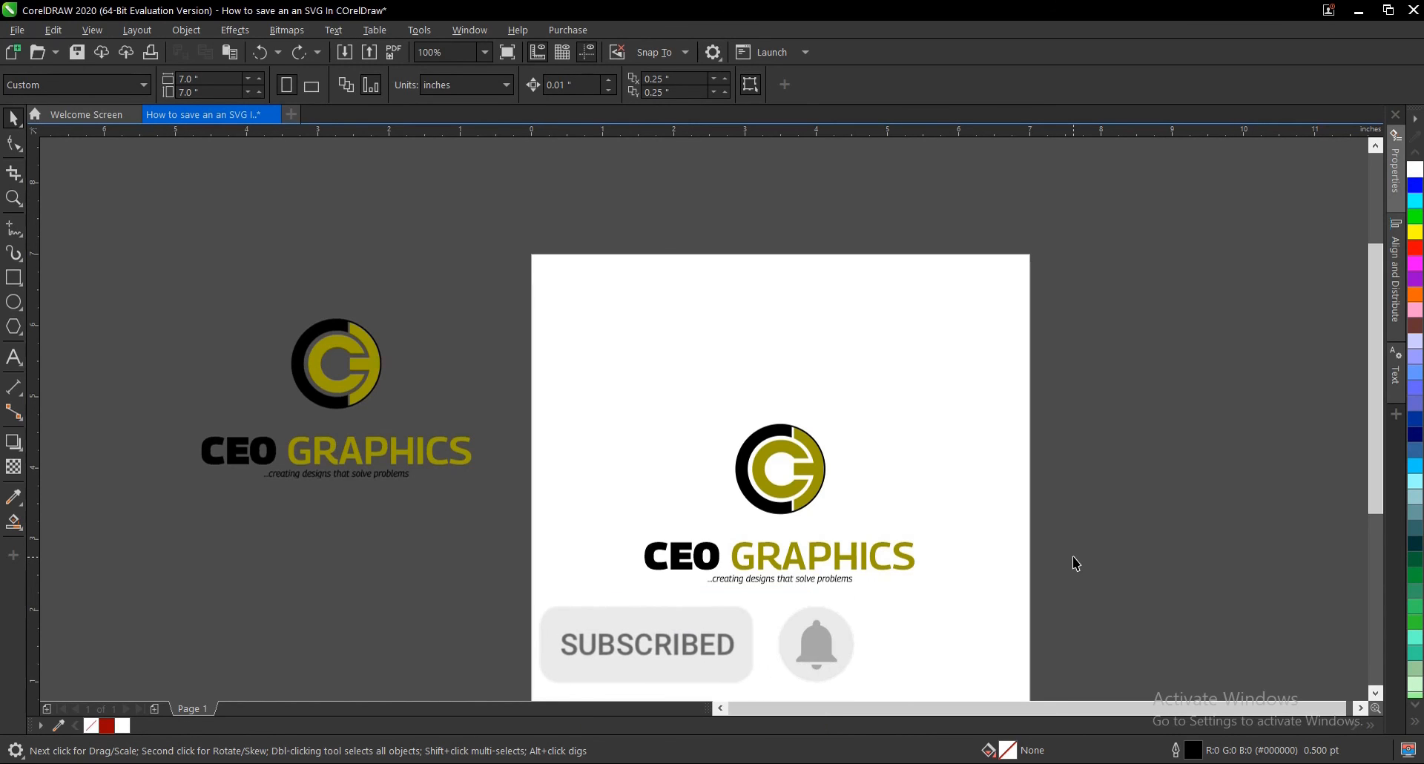